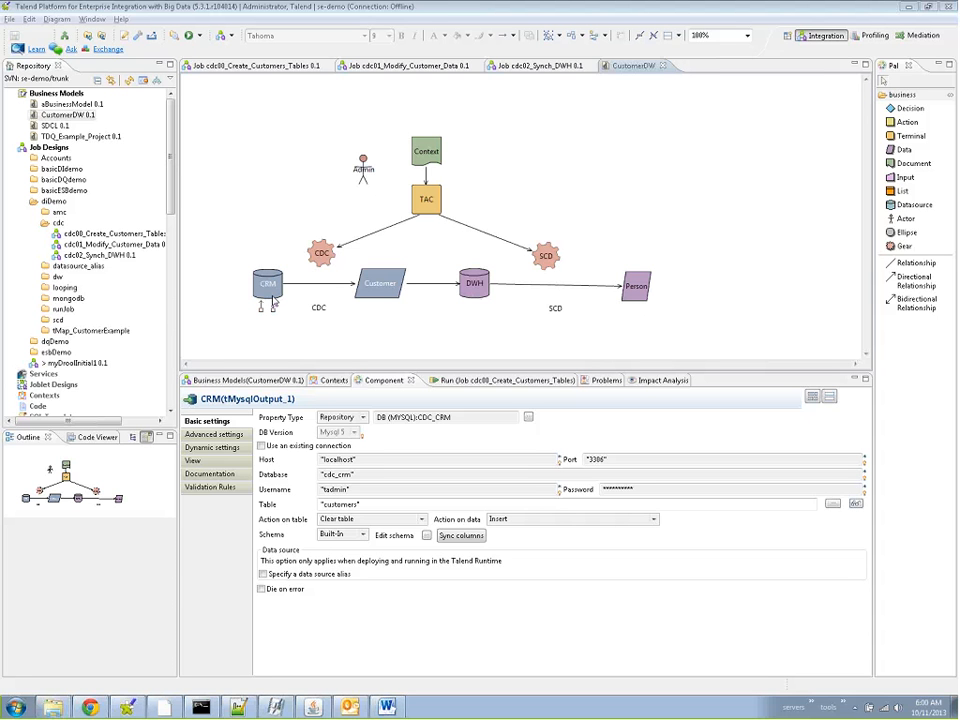
{"action": "mouse_move", "coordinate": [478, 294]}
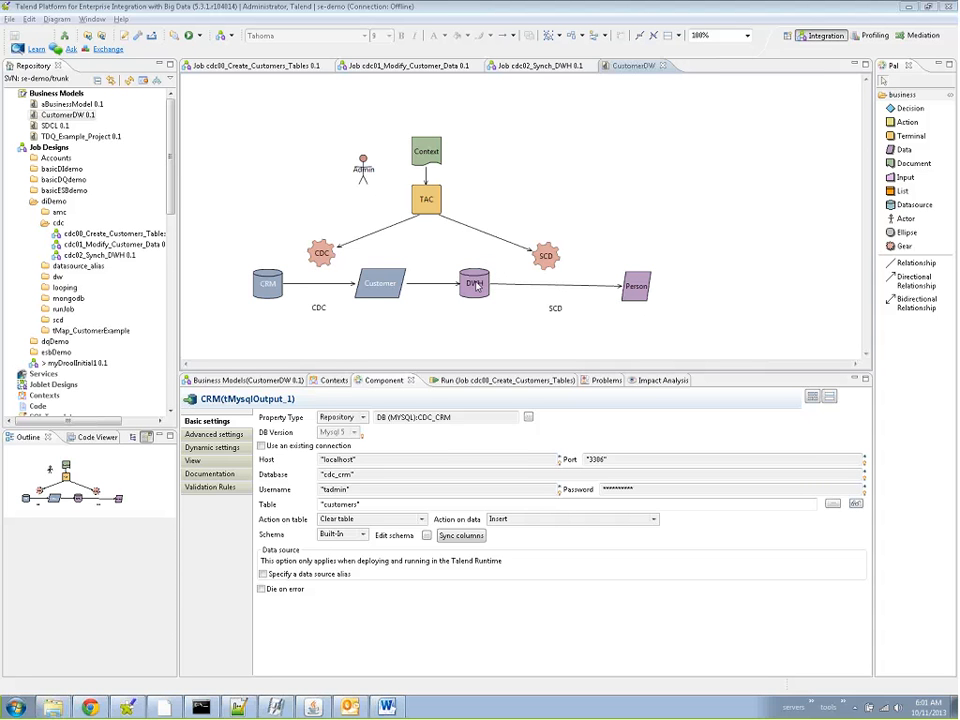
{"action": "mouse_move", "coordinate": [480, 280]}
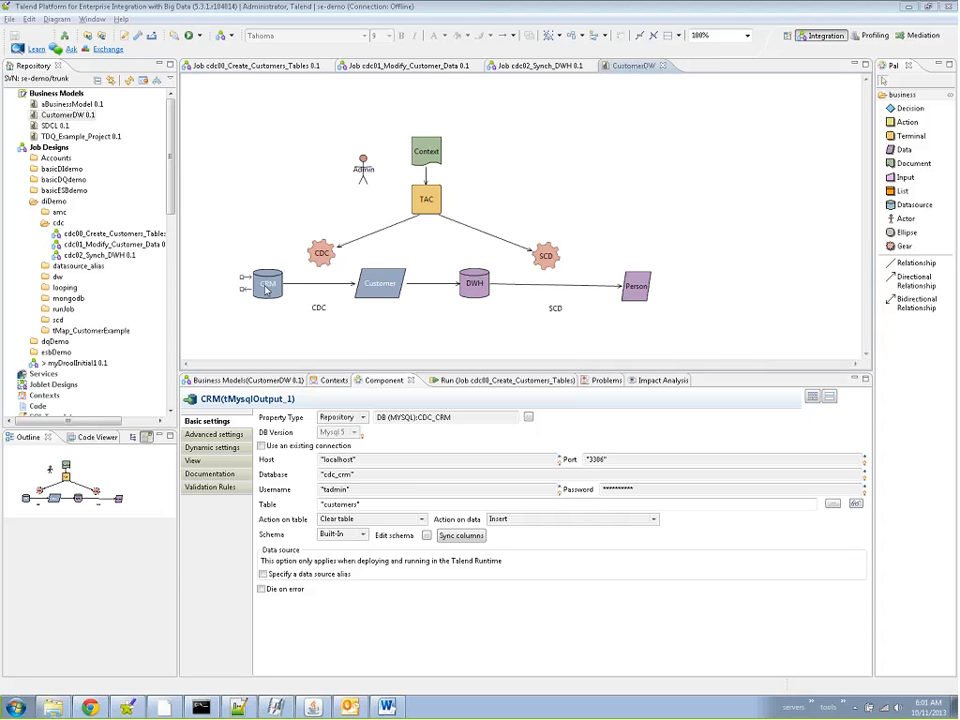
{"action": "mouse_move", "coordinate": [304, 304]}
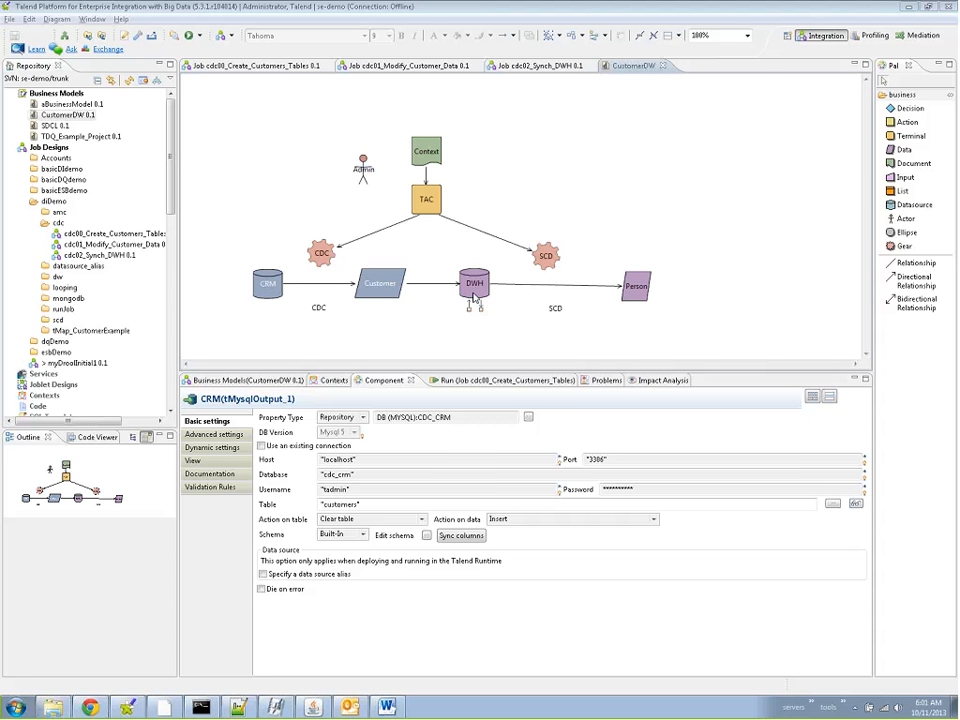
{"action": "mouse_move", "coordinate": [408, 324]}
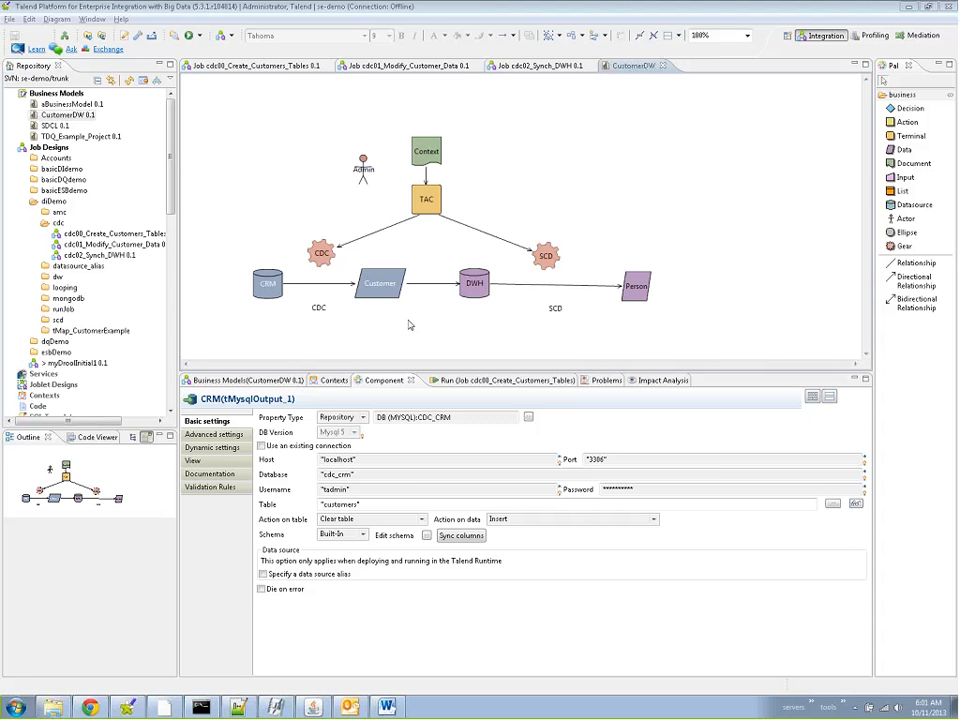
{"action": "mouse_move", "coordinate": [426, 300]}
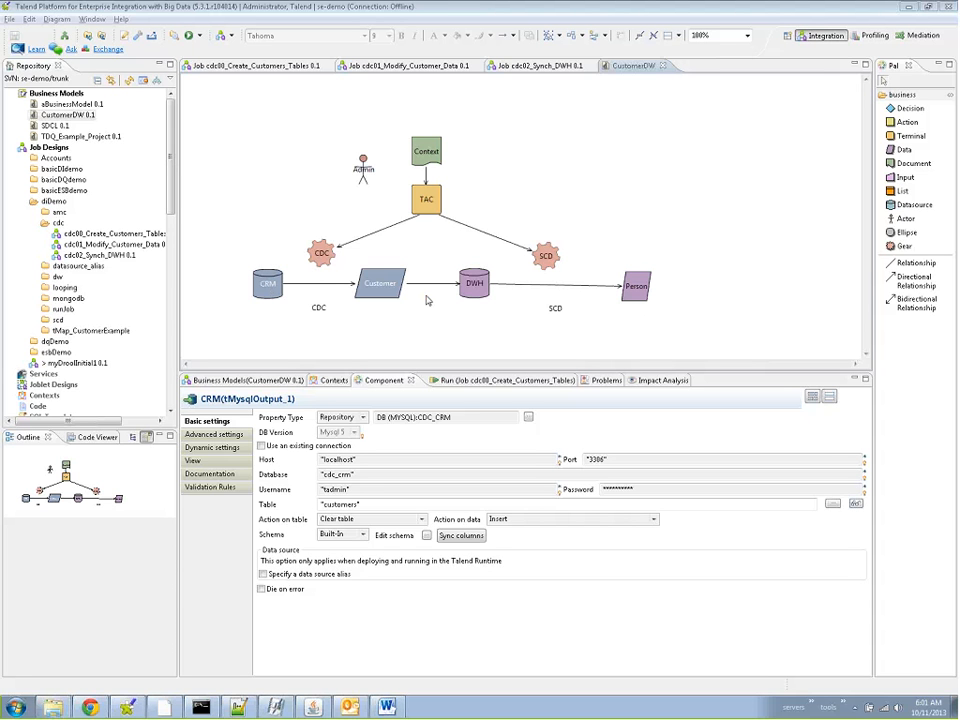
{"action": "mouse_move", "coordinate": [352, 320]}
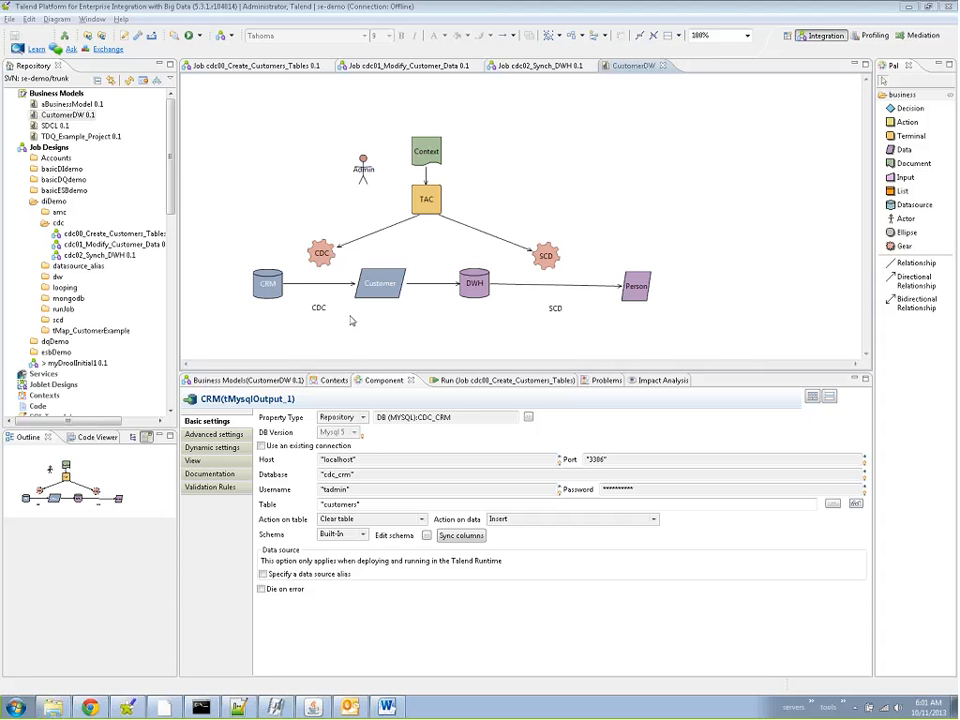
{"action": "mouse_move", "coordinate": [476, 304]}
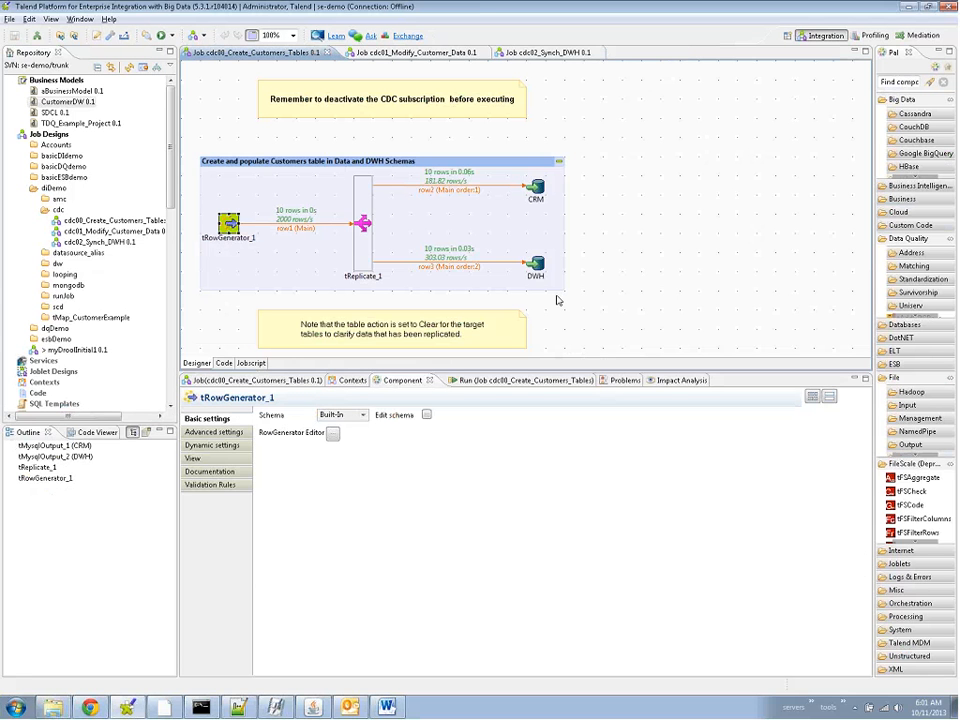
{"action": "mouse_move", "coordinate": [504, 384]}
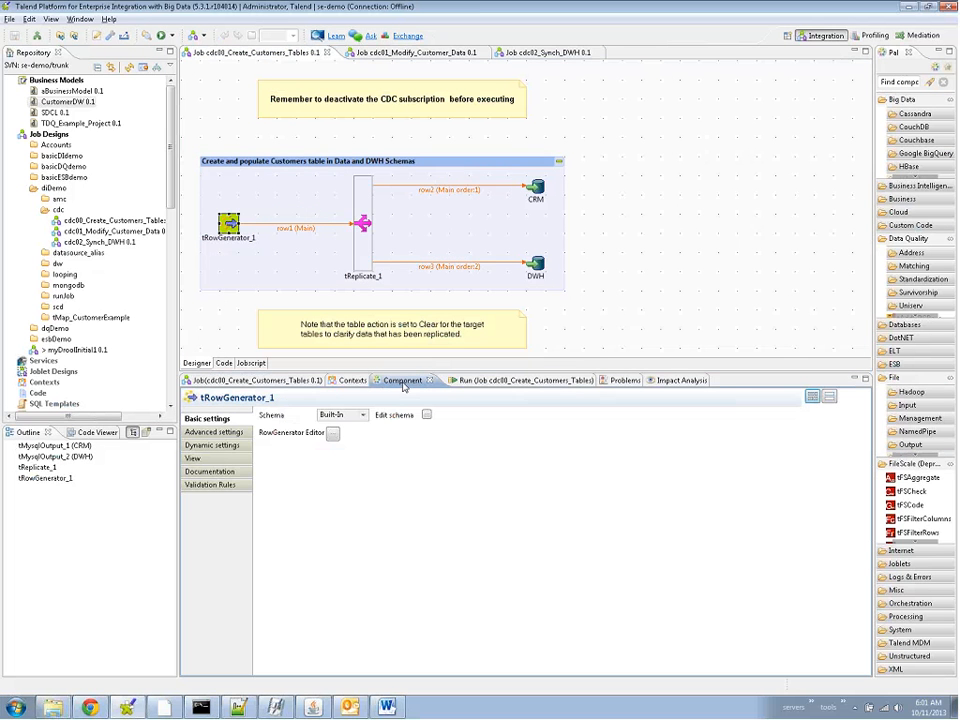
Step: Inspect the tRowGenerator's 10 customer rows (id, name, age, city, company), cancel, then select tReplicate_1
{"action": "left_click", "coordinate": [332, 432]}
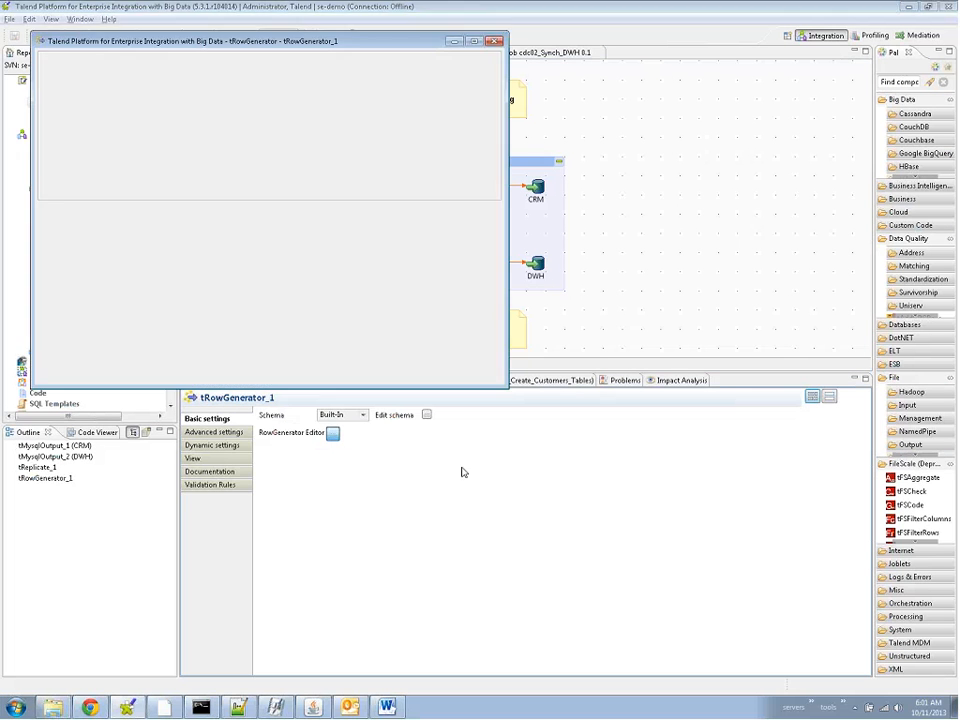
{"action": "left_click", "coordinate": [332, 432]}
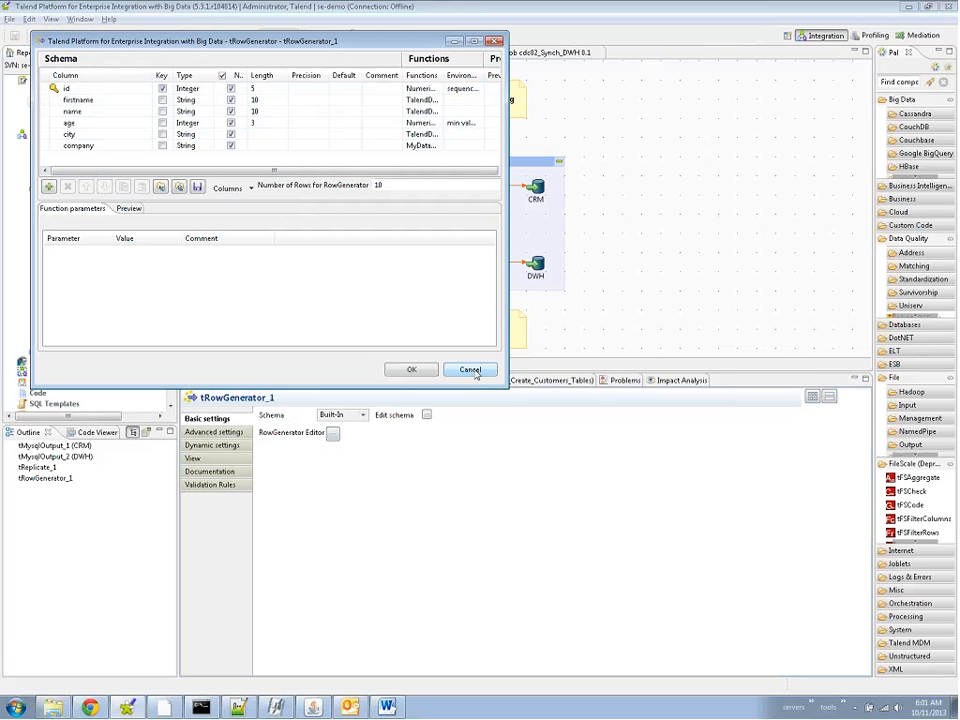
{"action": "left_click", "coordinate": [468, 368]}
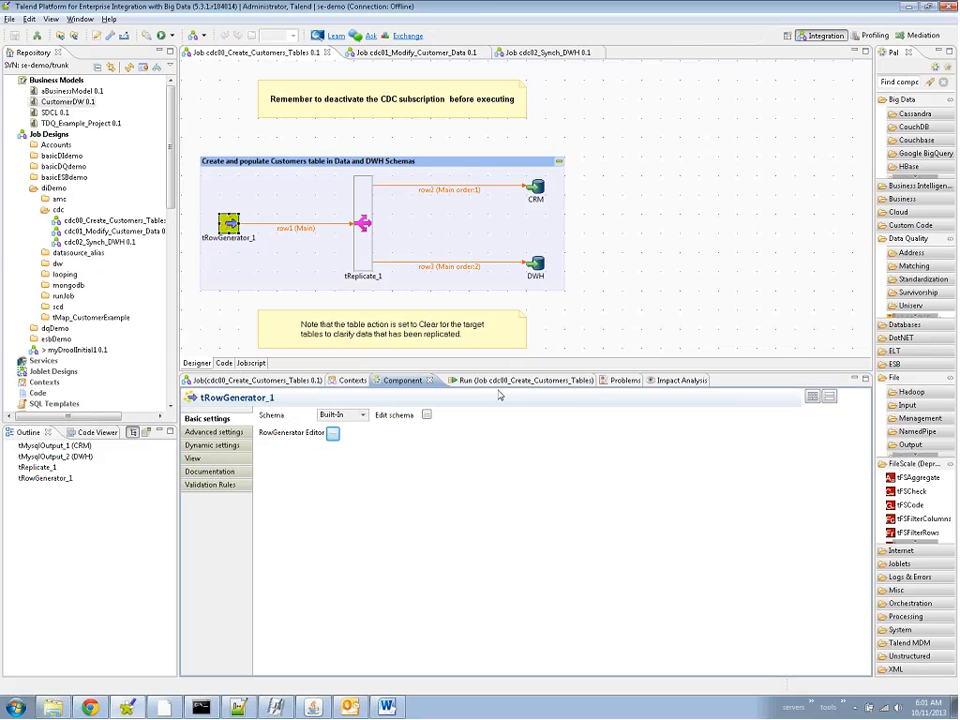
{"action": "left_click", "coordinate": [364, 224]}
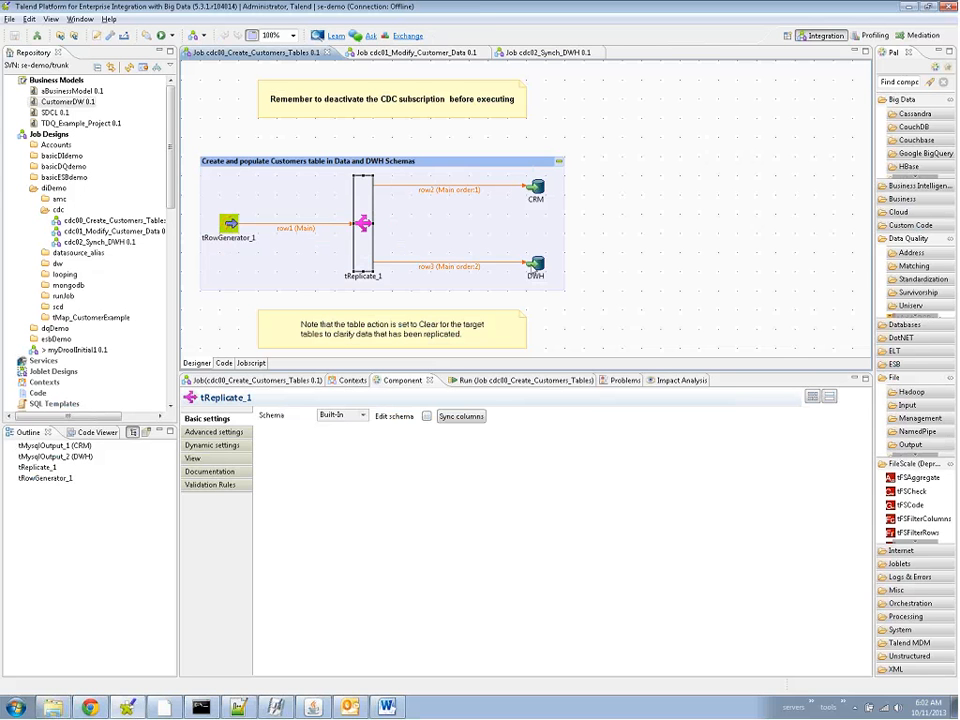
Step: Run the cdc00_Create_Customer_Tables job, writing 10 rows to the CRM and DWH customer tables
{"action": "left_click", "coordinate": [536, 270]}
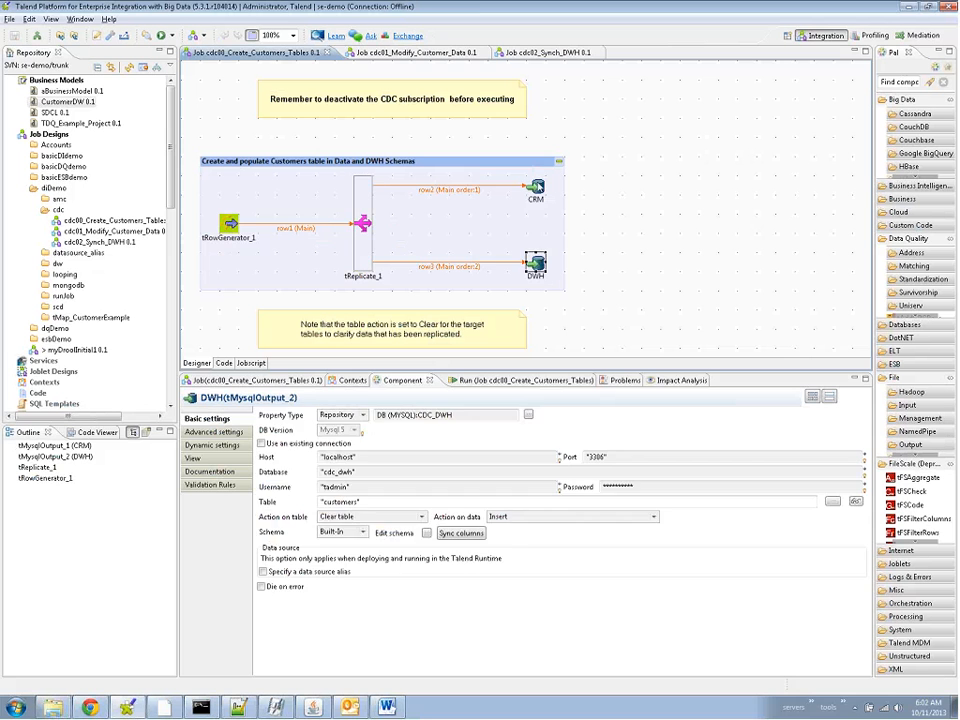
{"action": "left_click", "coordinate": [536, 188]}
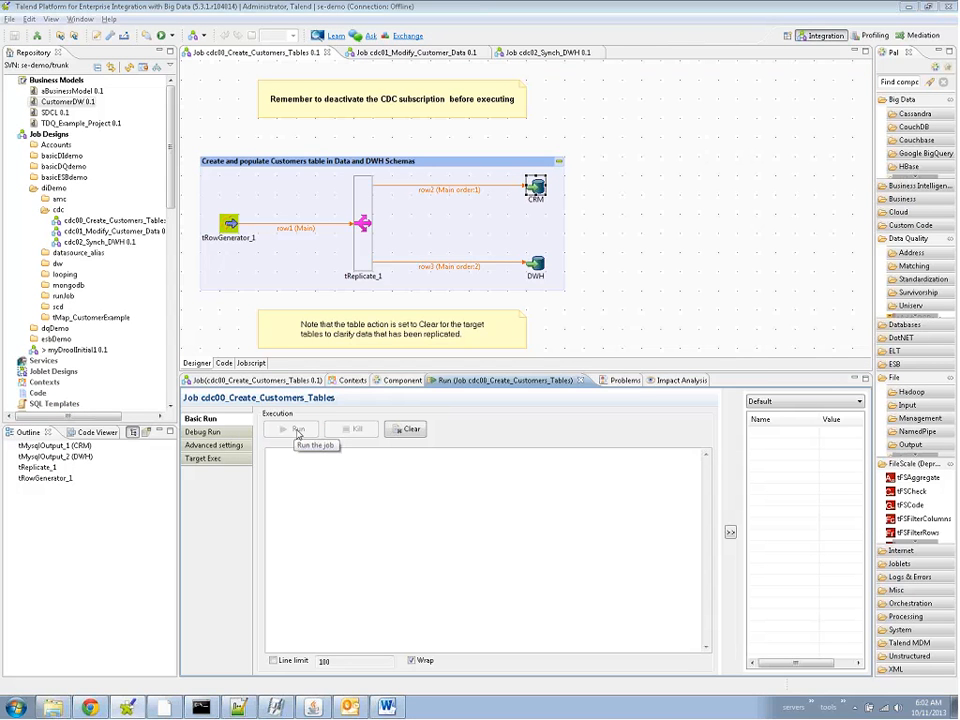
{"action": "left_click", "coordinate": [292, 428]}
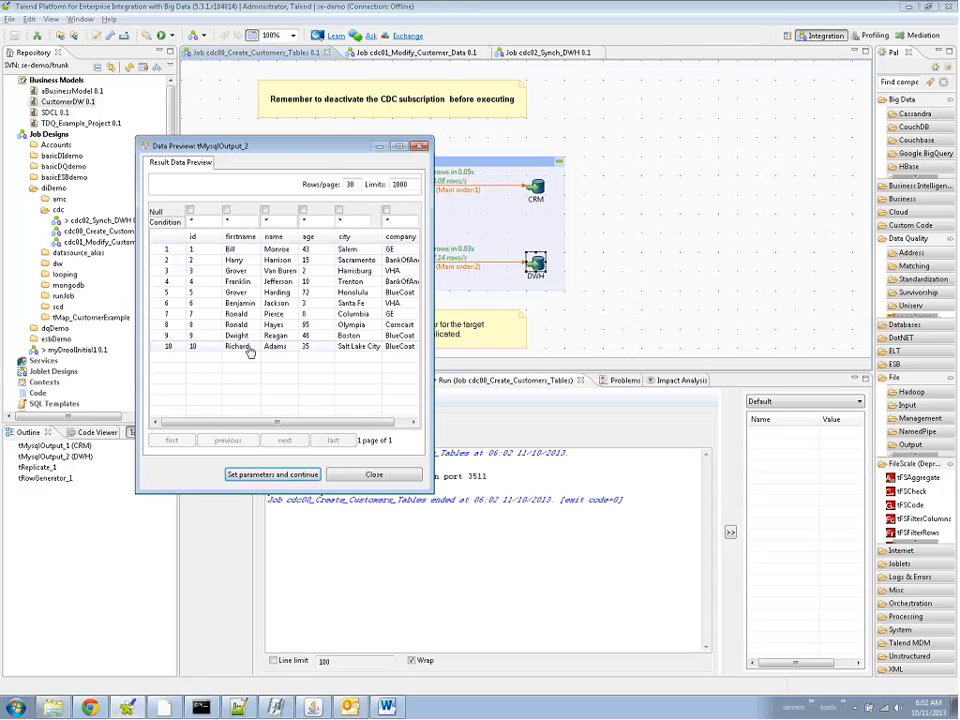
{"action": "mouse_move", "coordinate": [270, 352]}
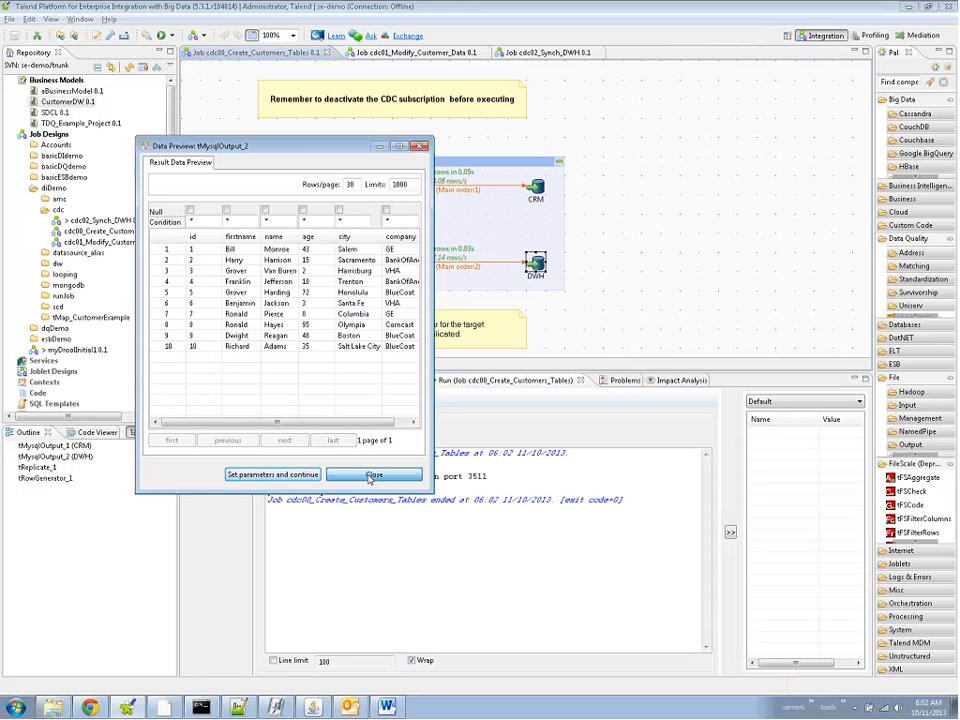
Step: Preview the DWH and CRM customers tables in the Data viewer and close both previews
{"action": "left_click", "coordinate": [374, 474]}
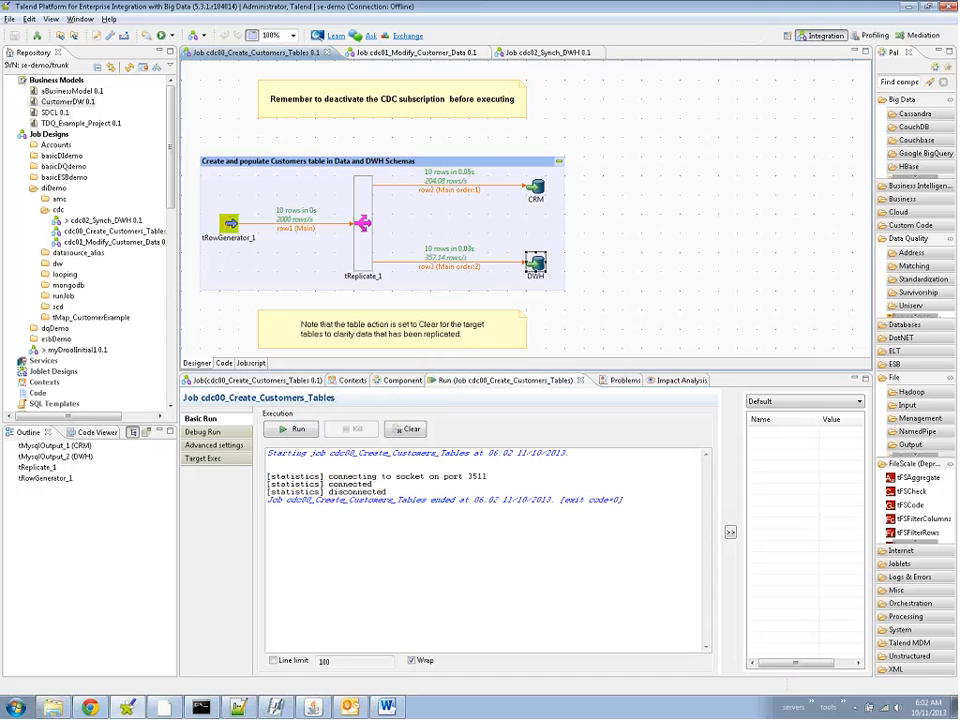
{"action": "right_click", "coordinate": [536, 184]}
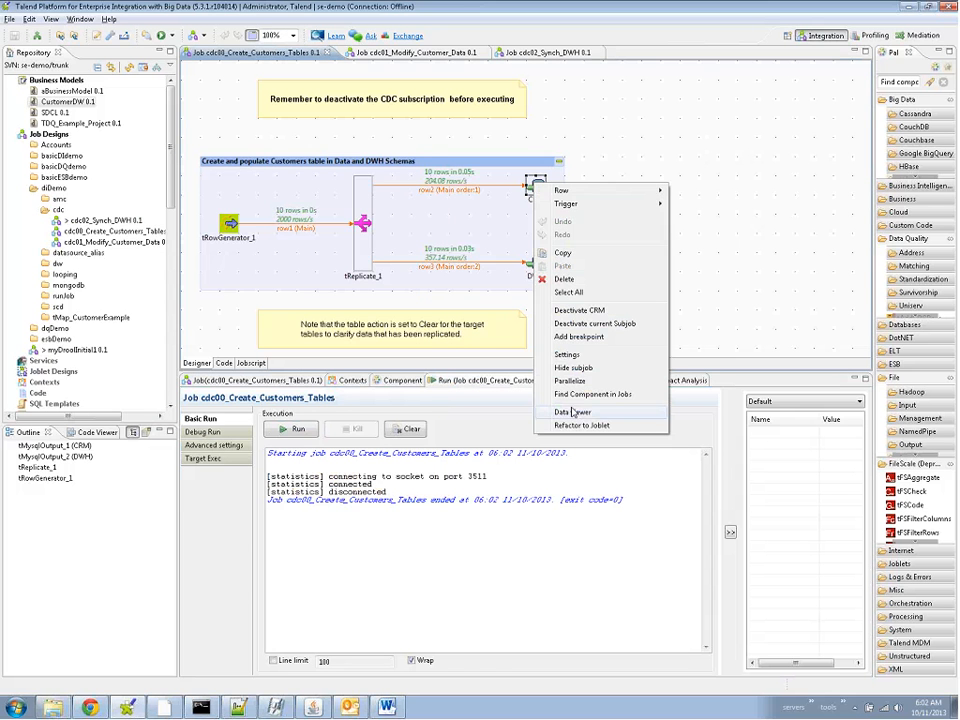
{"action": "left_click", "coordinate": [572, 412]}
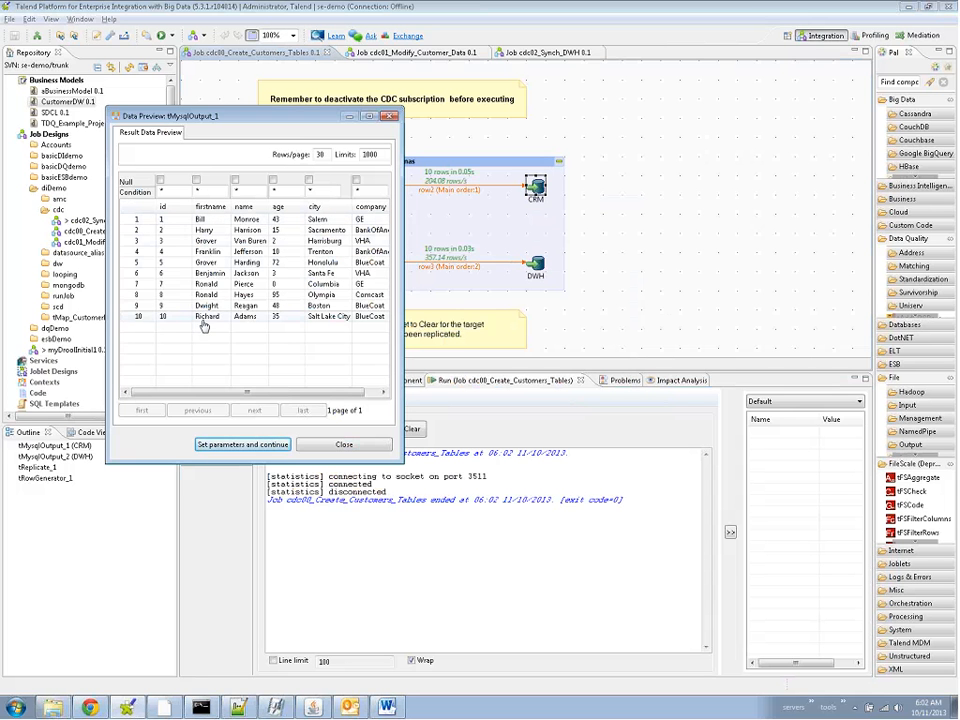
{"action": "left_click", "coordinate": [344, 444]}
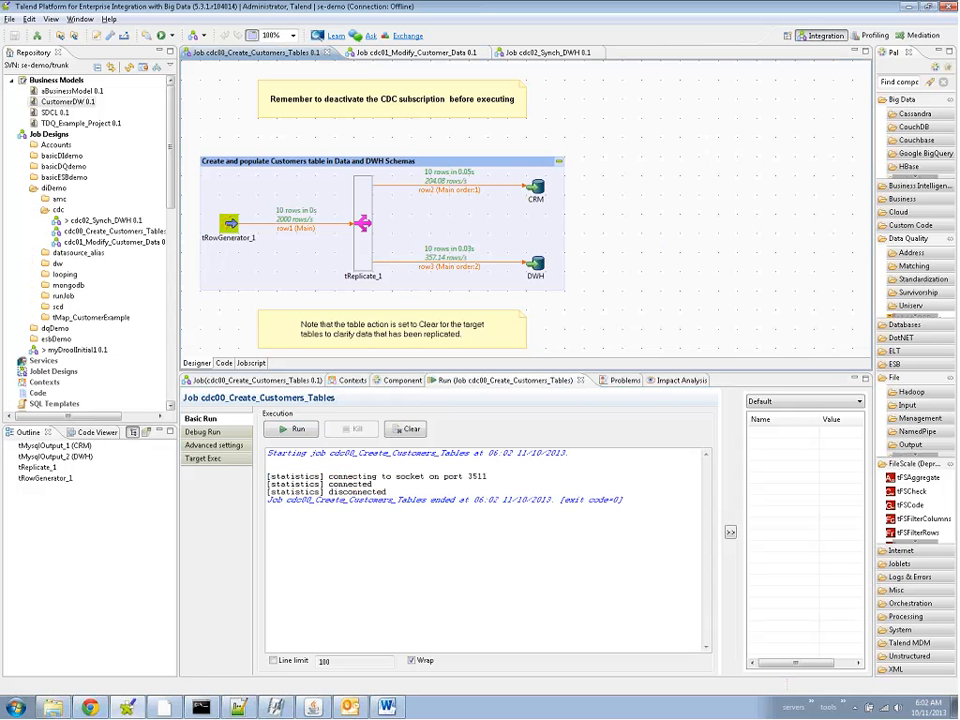
Step: Start Create CDC on the CRM connection's CDC Foundation with CDC_Monitor as the change store
{"action": "left_click", "coordinate": [104, 218]}
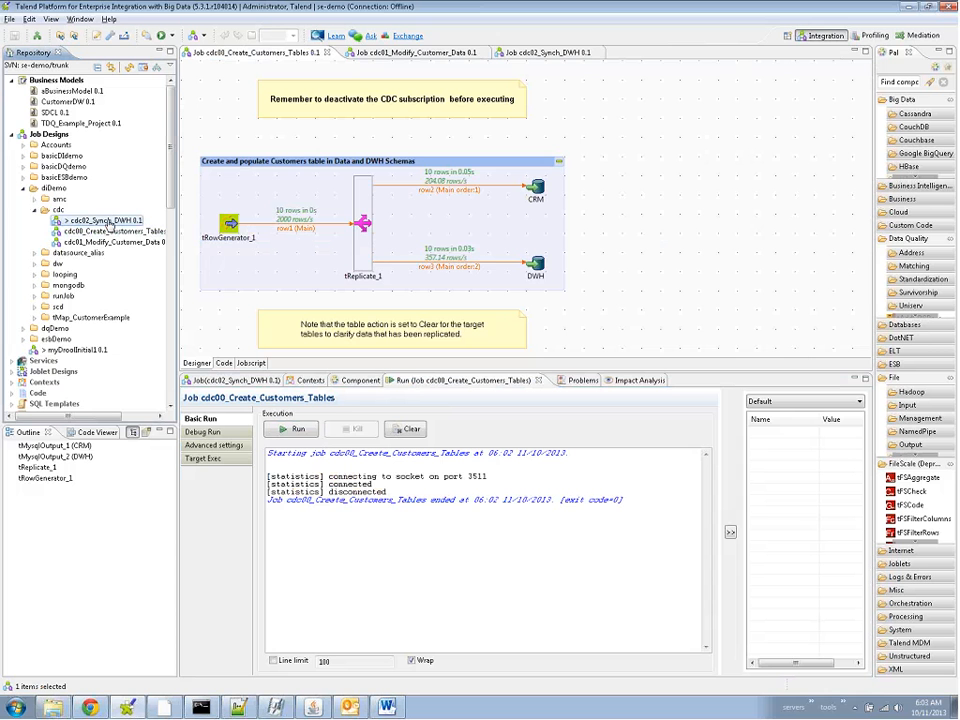
{"action": "scroll", "scroll_direction": "down", "scroll_amount": 3}
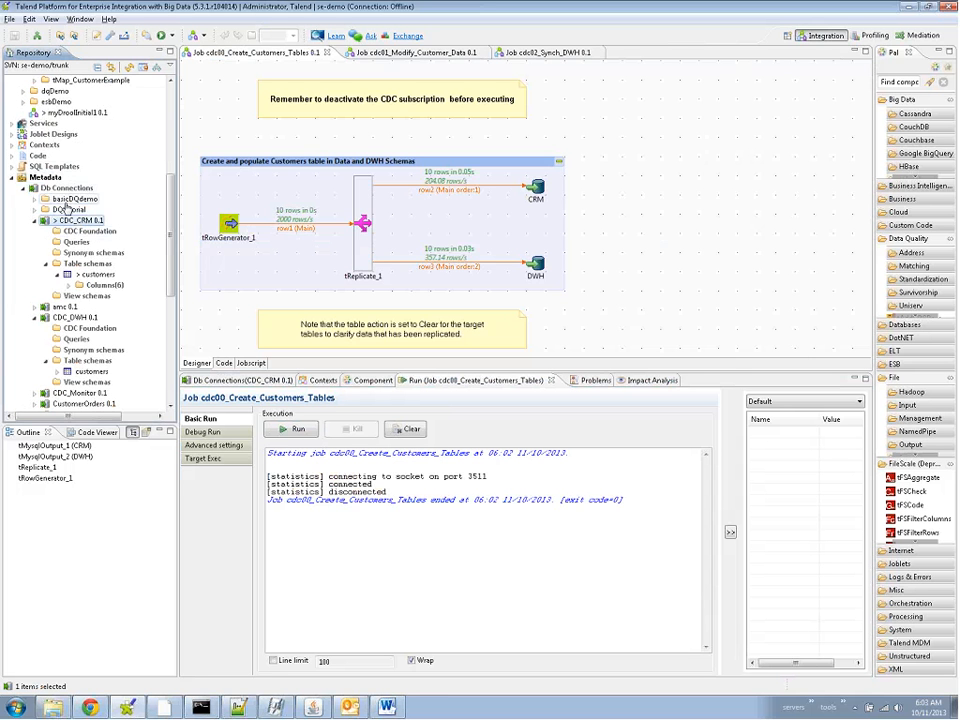
{"action": "left_click", "coordinate": [90, 230]}
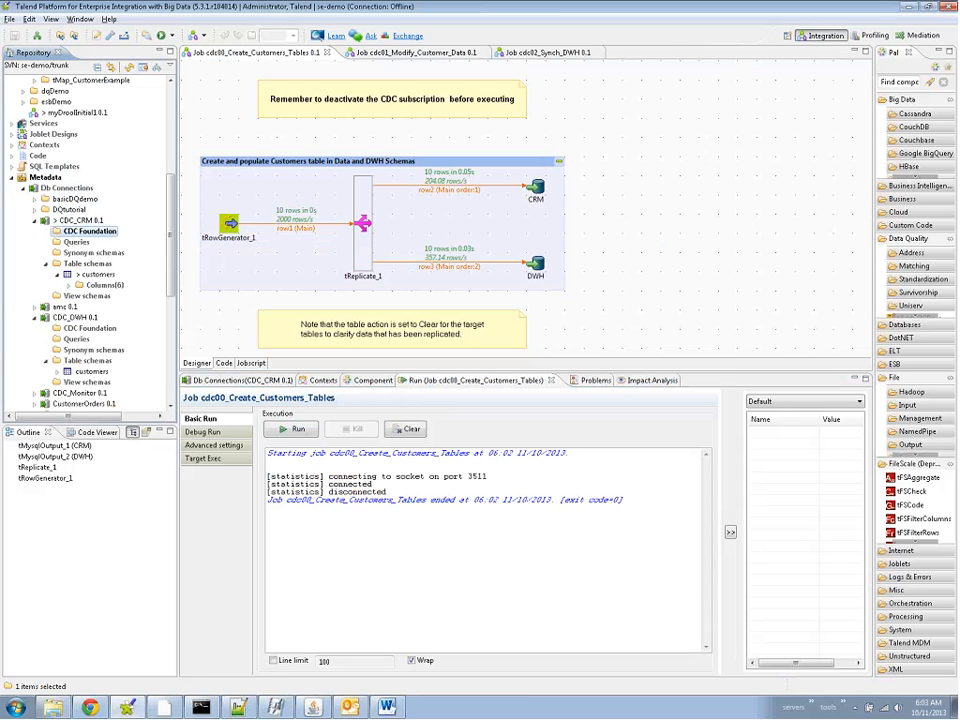
{"action": "right_click", "coordinate": [90, 232]}
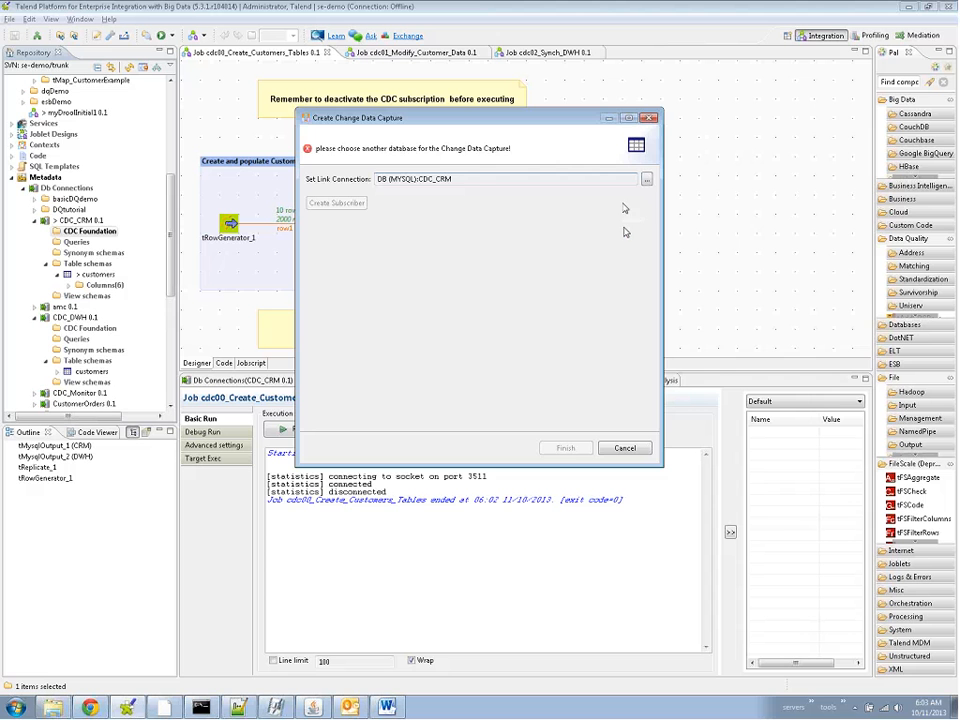
{"action": "left_click", "coordinate": [648, 180]}
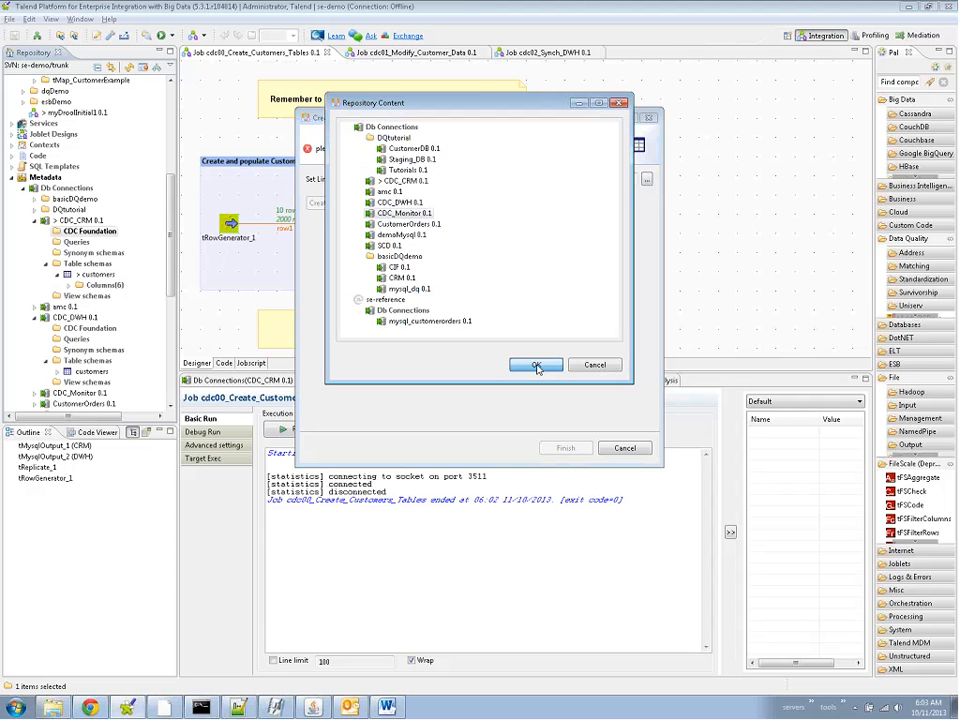
{"action": "left_click", "coordinate": [536, 364]}
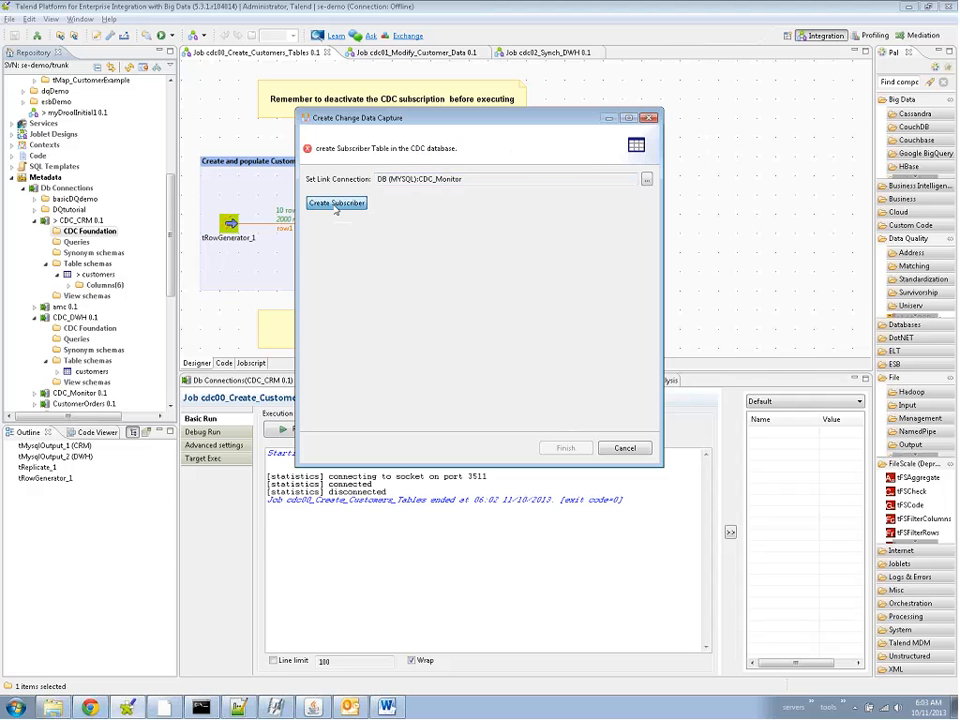
Step: Create the subscriber table in CDC_Monitor, close the executed script and finish the CDC setup
{"action": "left_click", "coordinate": [336, 204]}
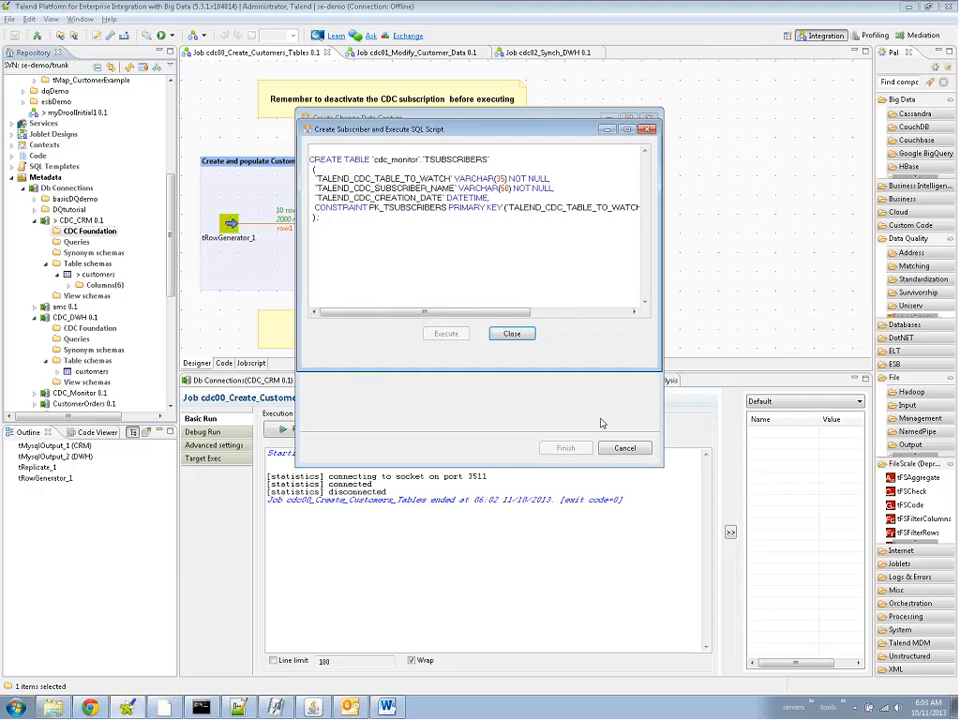
{"action": "left_click", "coordinate": [512, 332]}
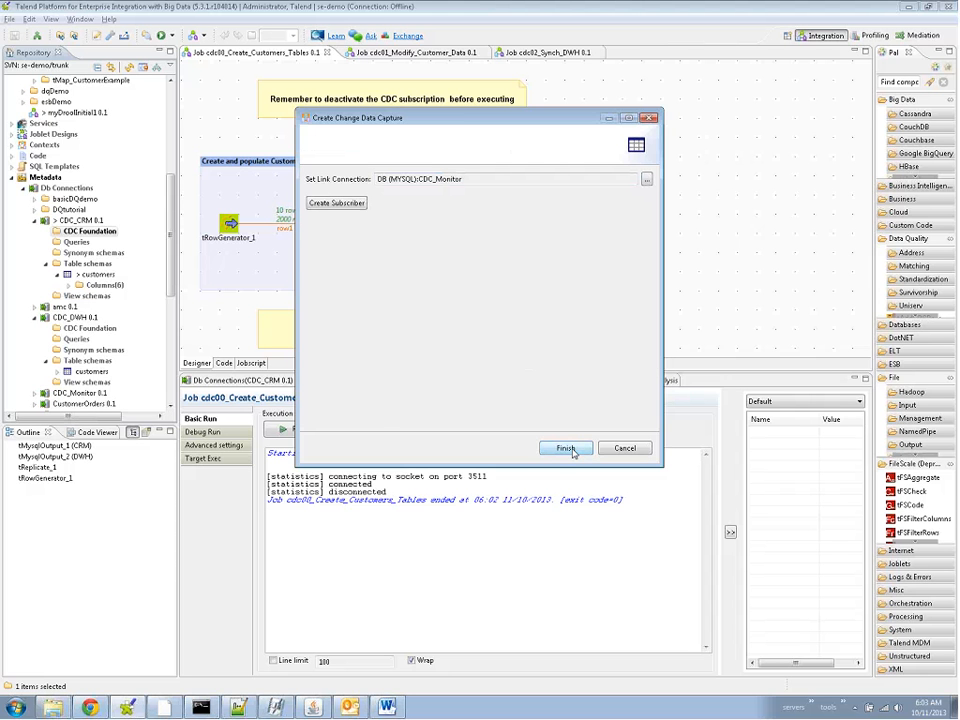
{"action": "left_click", "coordinate": [564, 448]}
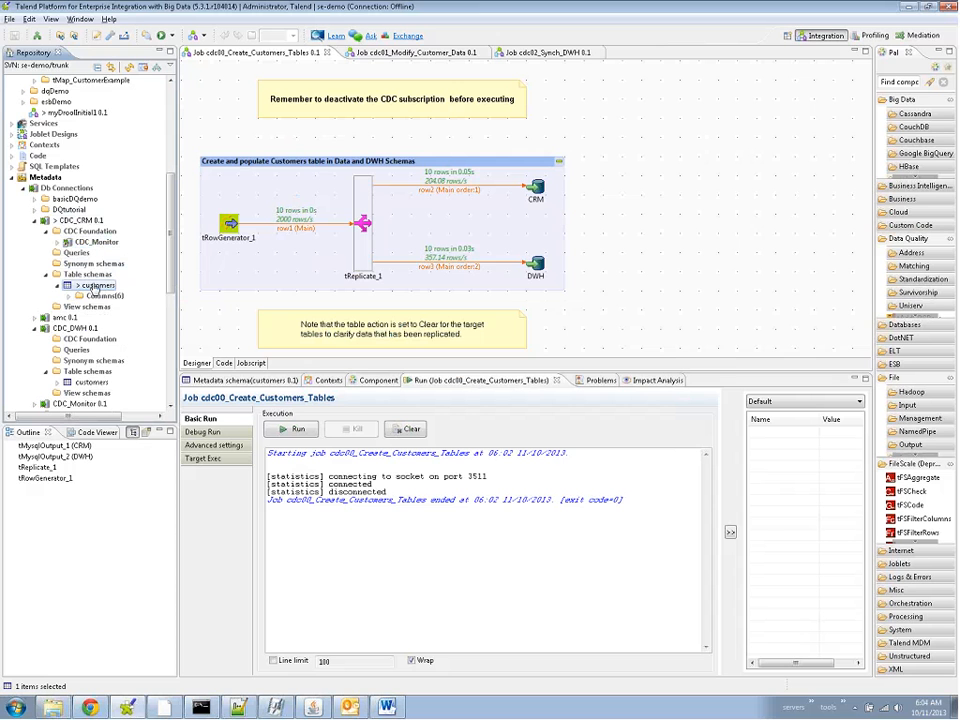
{"action": "mouse_move", "coordinate": [96, 284]}
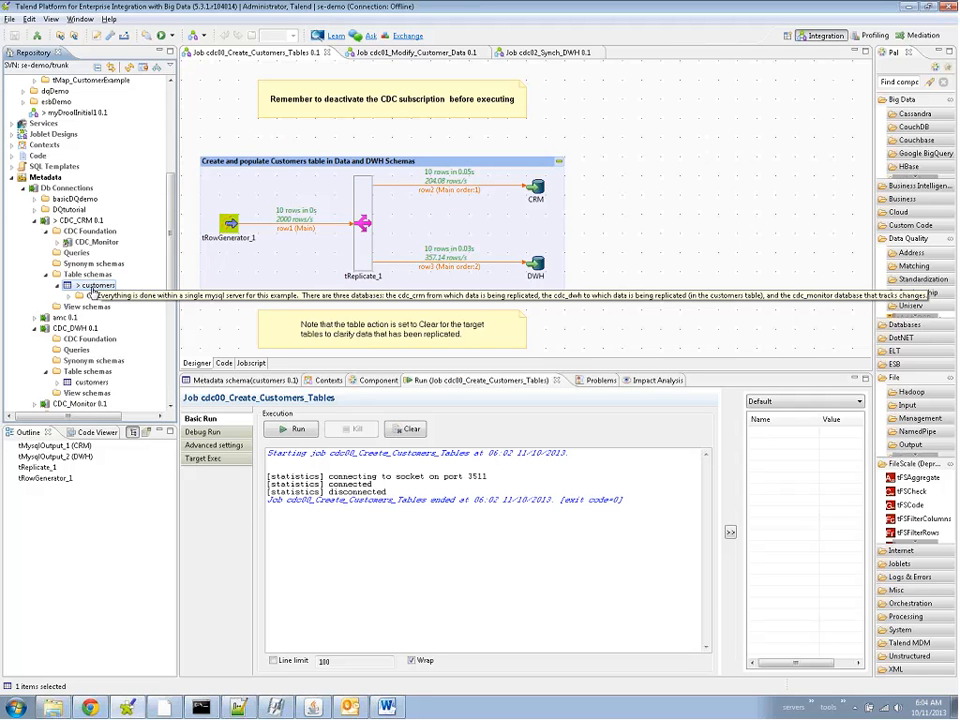
Step: Show the context menu of the customers table under CDC_CRM Table schemas
{"action": "right_click", "coordinate": [96, 284]}
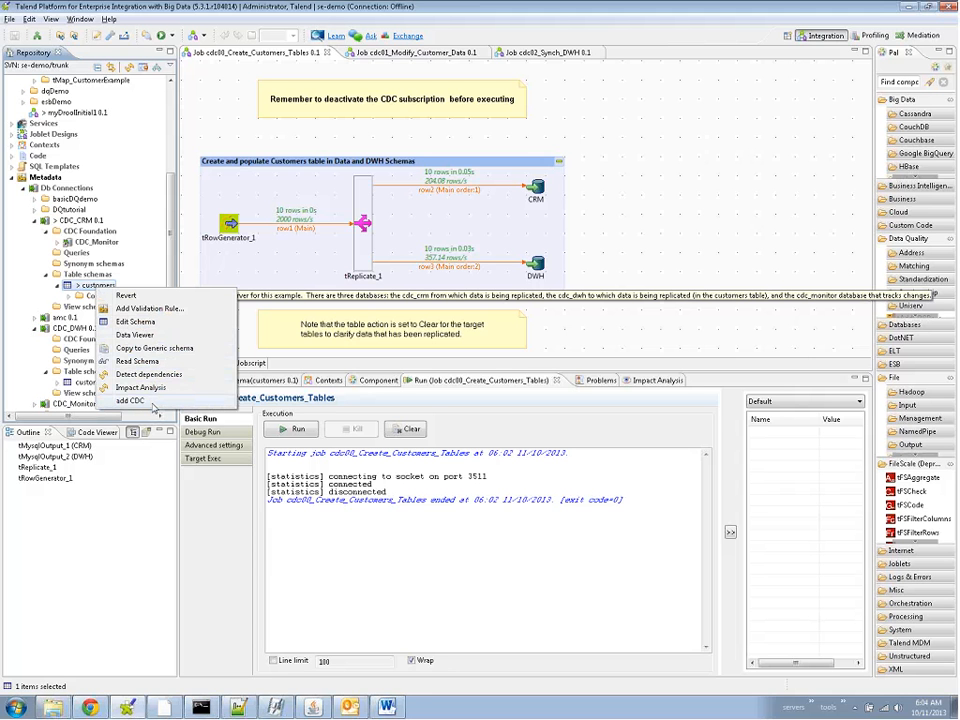
Step: Add CDC to customers with subscriber 'Customers' replacing APP1, execute the script and close
{"action": "left_click", "coordinate": [130, 400]}
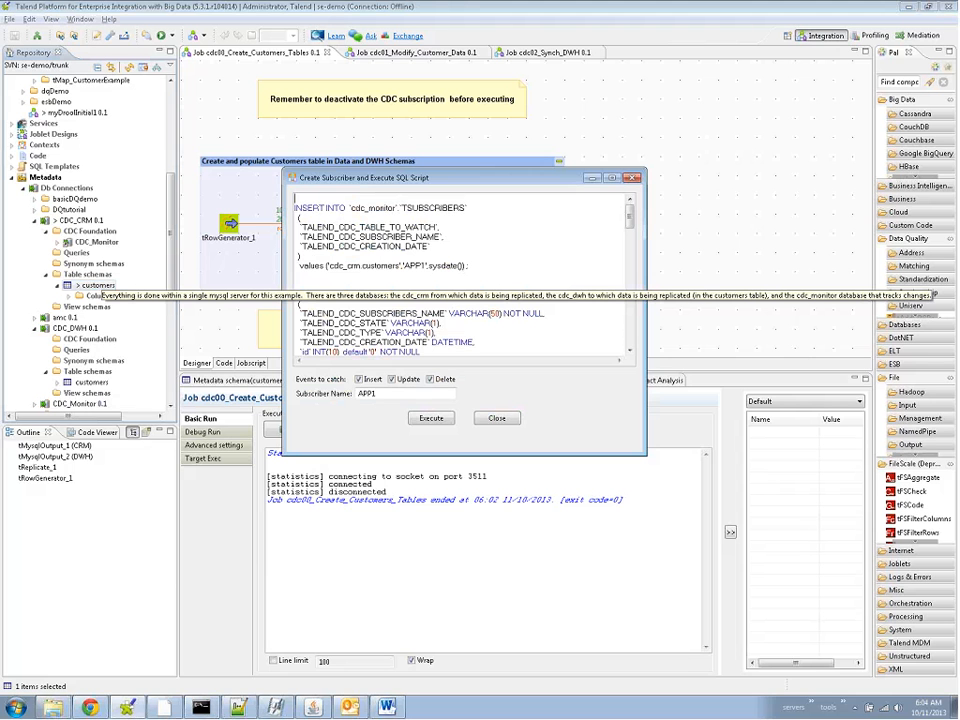
{"action": "double_click", "coordinate": [366, 392]}
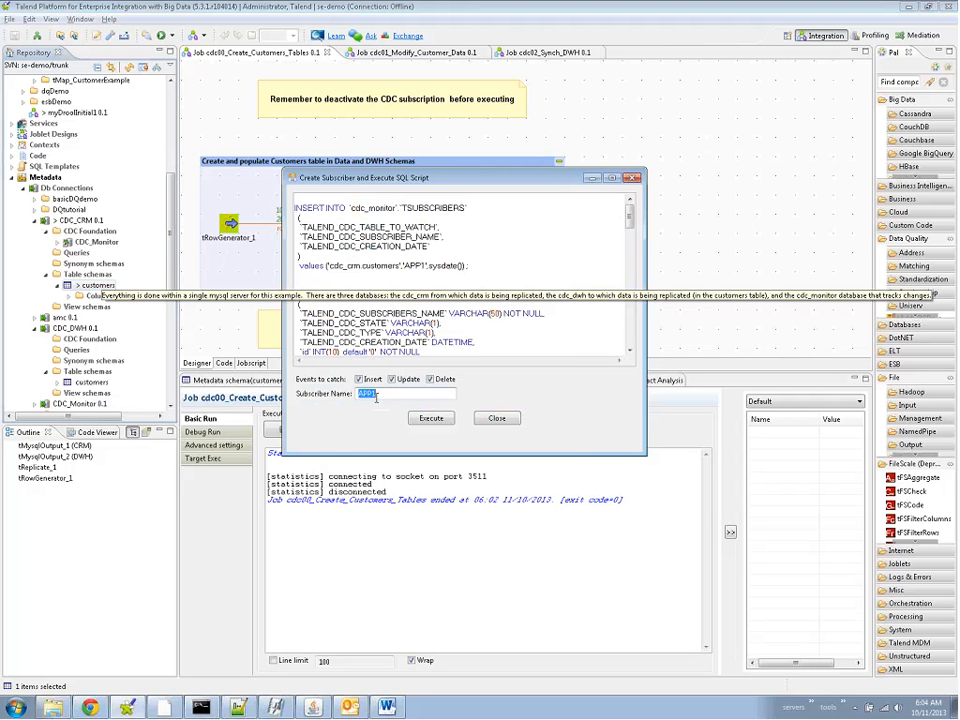
{"action": "type", "text": "Customers"}
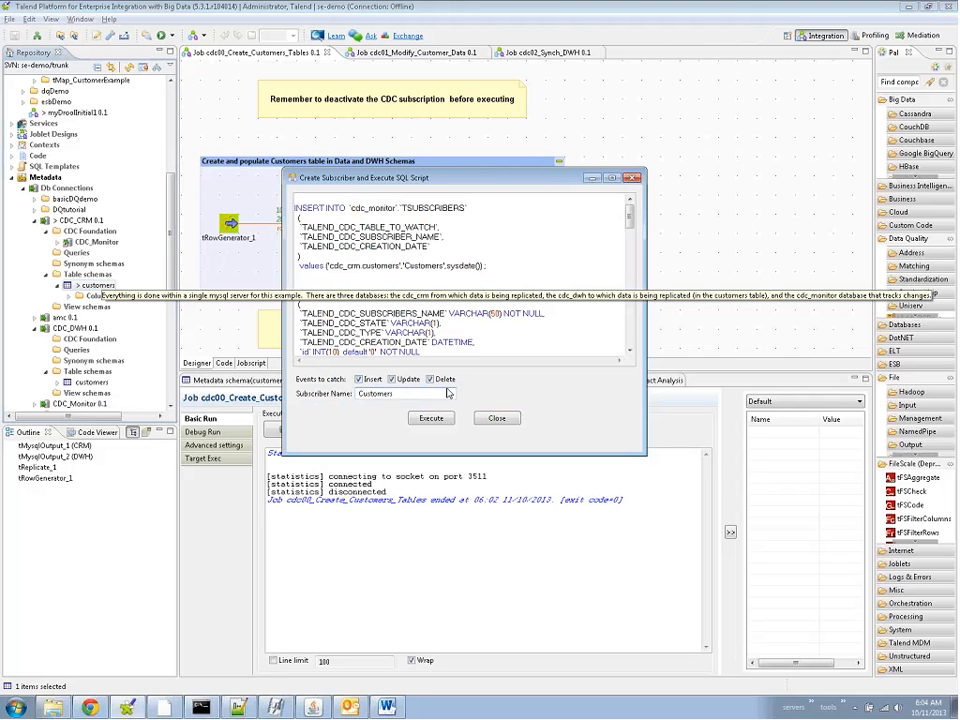
{"action": "left_click", "coordinate": [360, 380]}
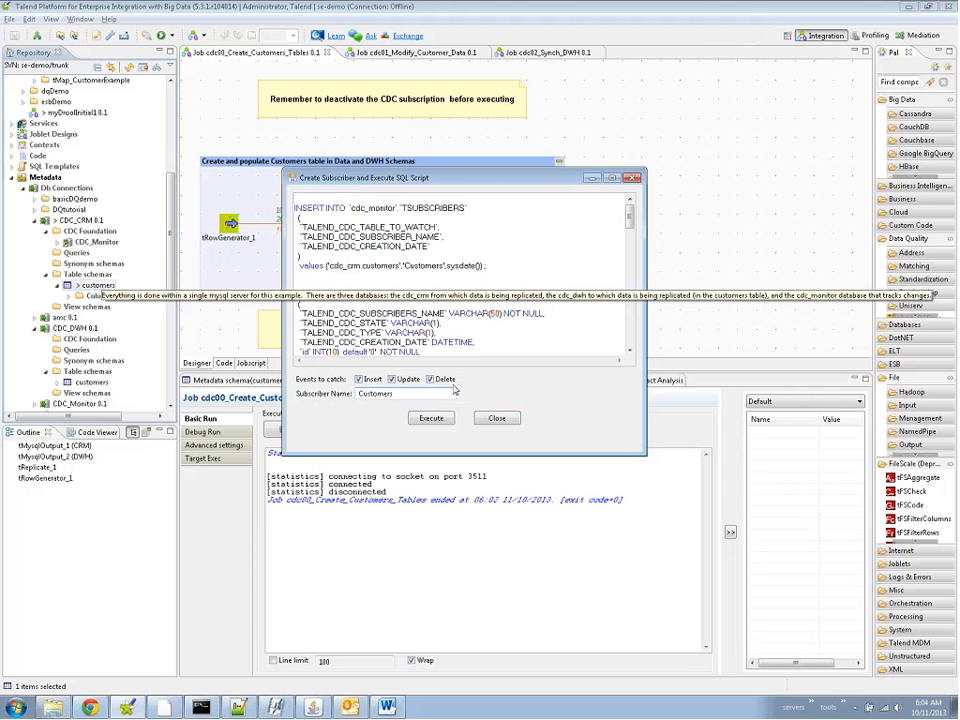
{"action": "left_click", "coordinate": [430, 418]}
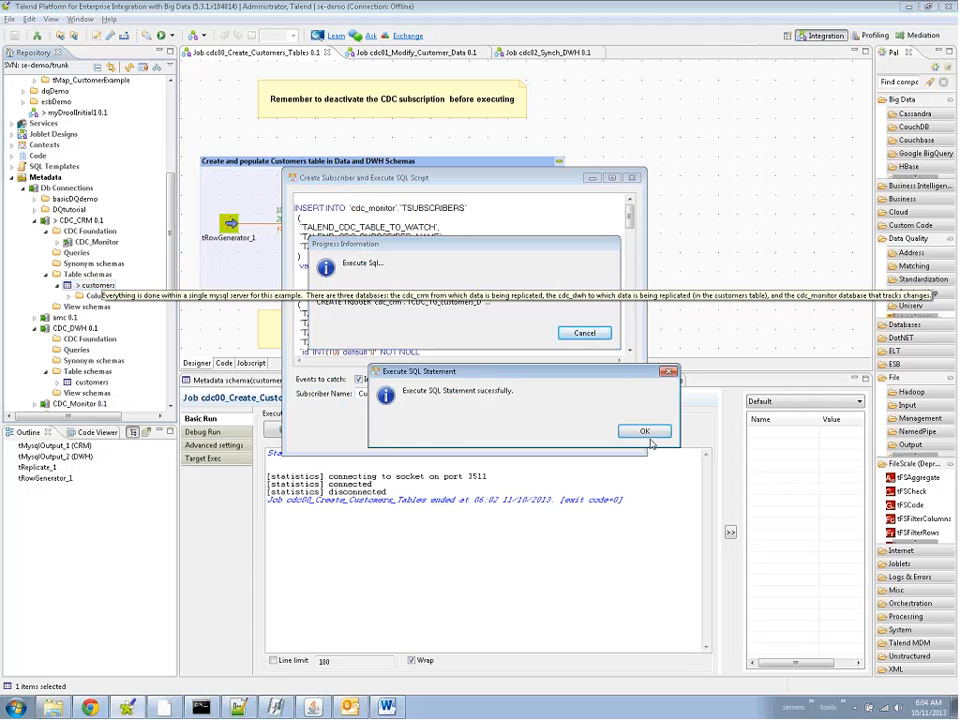
{"action": "left_click", "coordinate": [644, 432]}
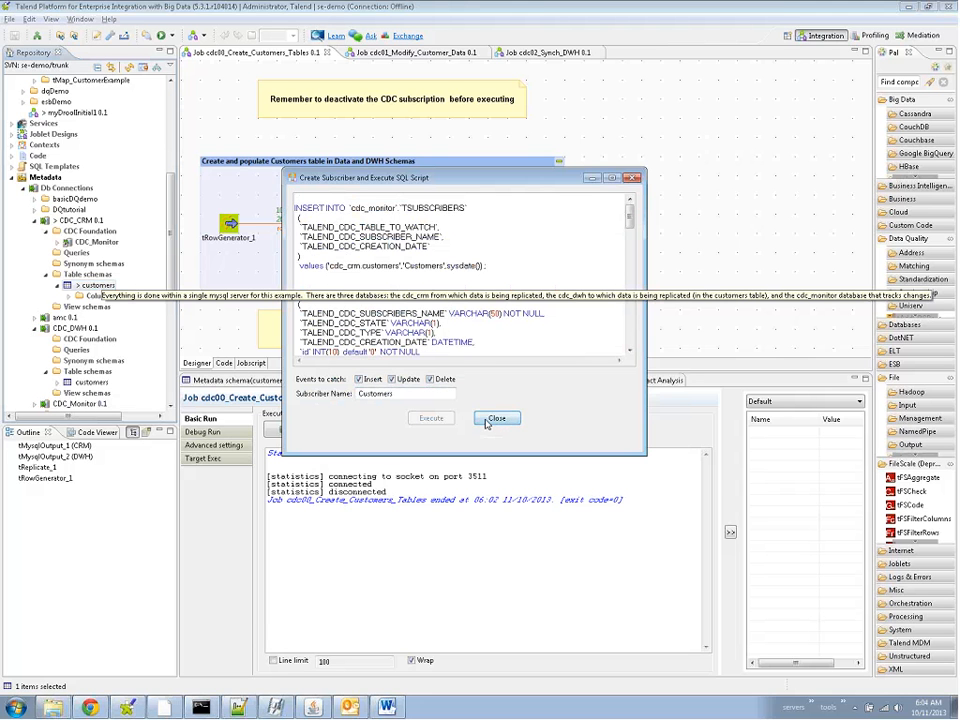
{"action": "left_click", "coordinate": [496, 418]}
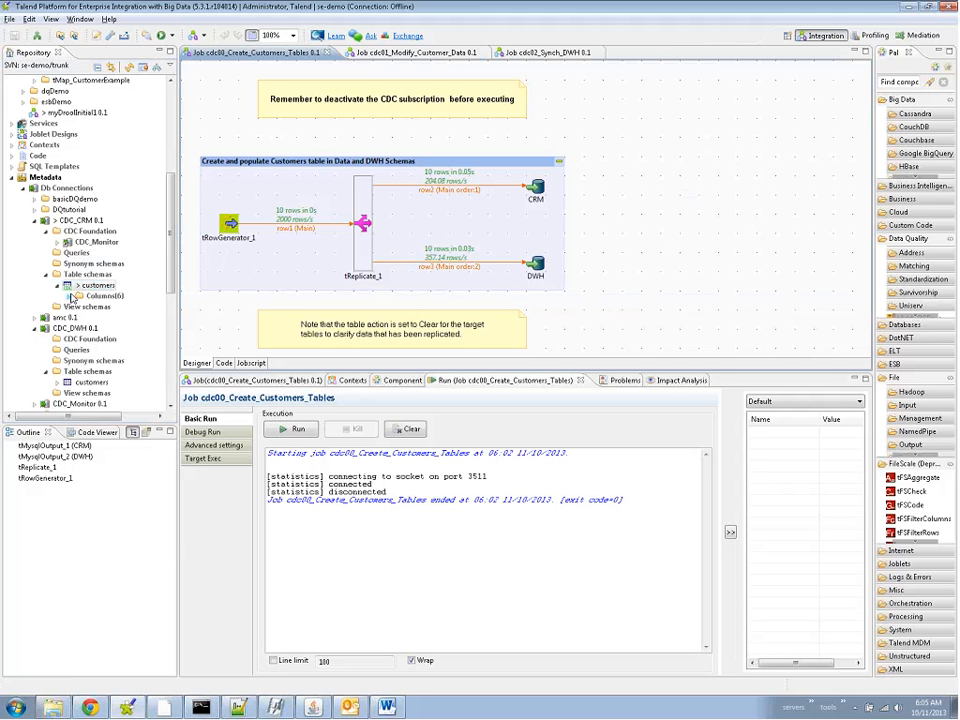
{"action": "mouse_move", "coordinate": [70, 296]}
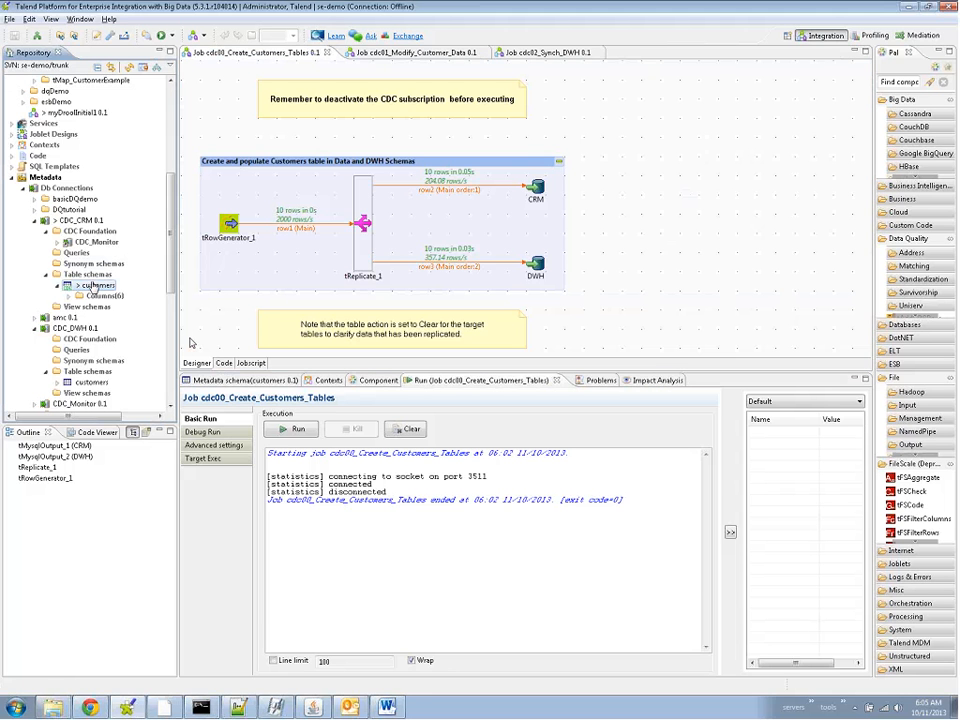
Step: Run the cdc01_Modify_Customer_Data job deleting, updating and inserting one customer row
{"action": "left_click", "coordinate": [410, 52]}
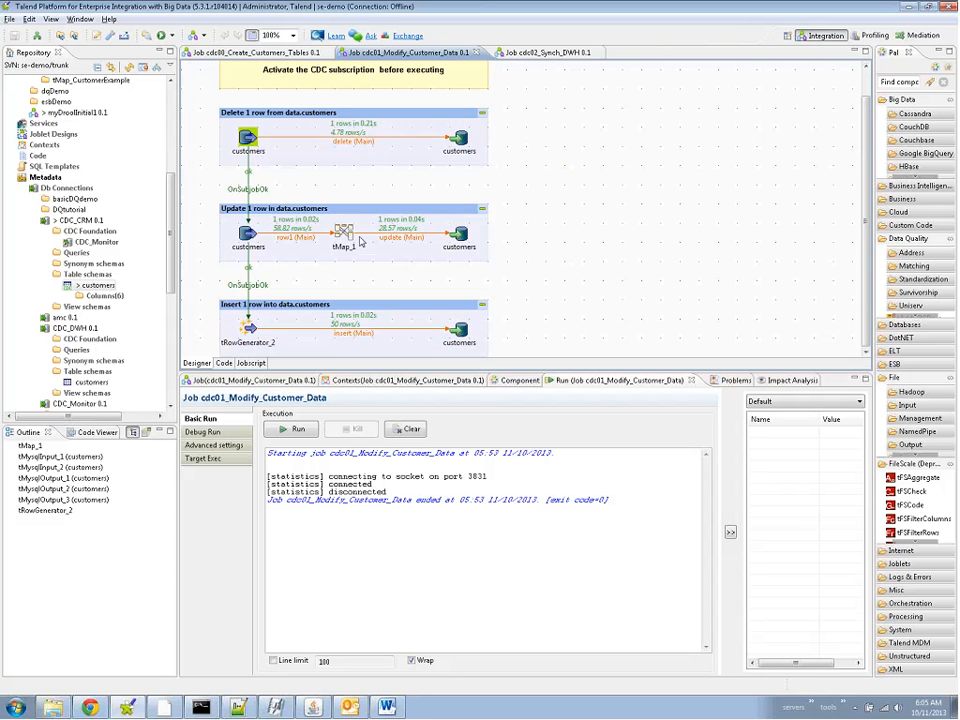
{"action": "mouse_move", "coordinate": [400, 344]}
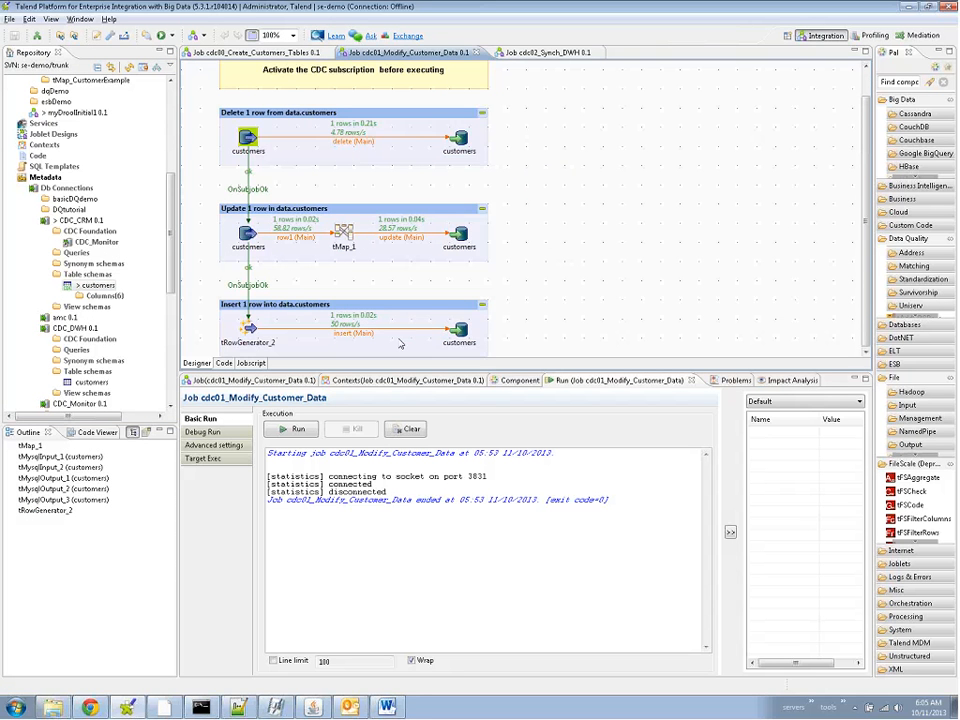
{"action": "left_click", "coordinate": [456, 138]}
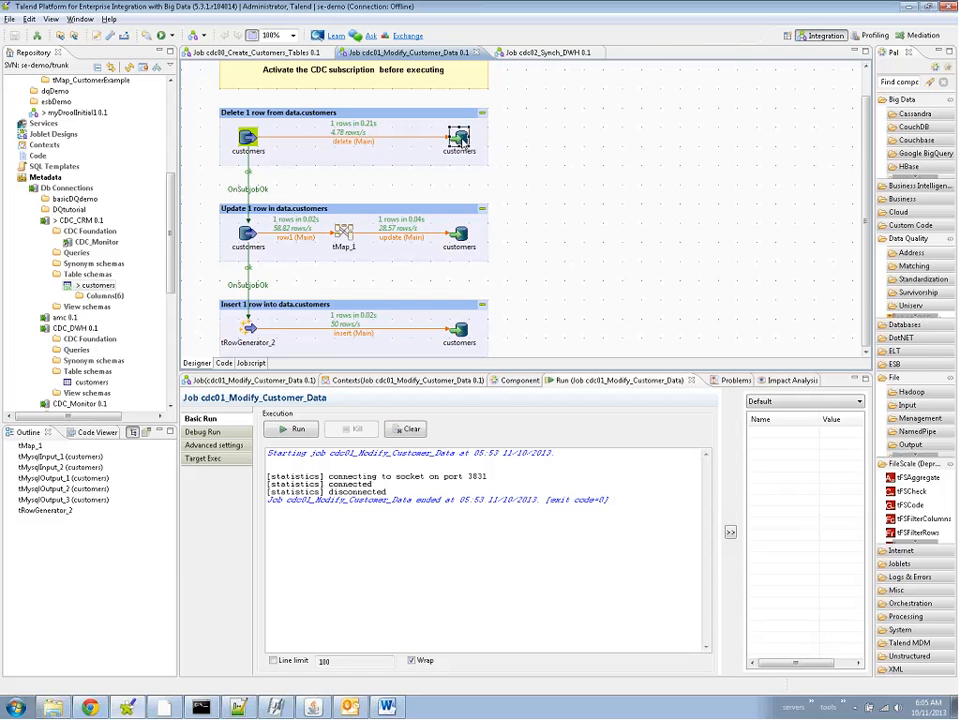
{"action": "mouse_move", "coordinate": [460, 144]}
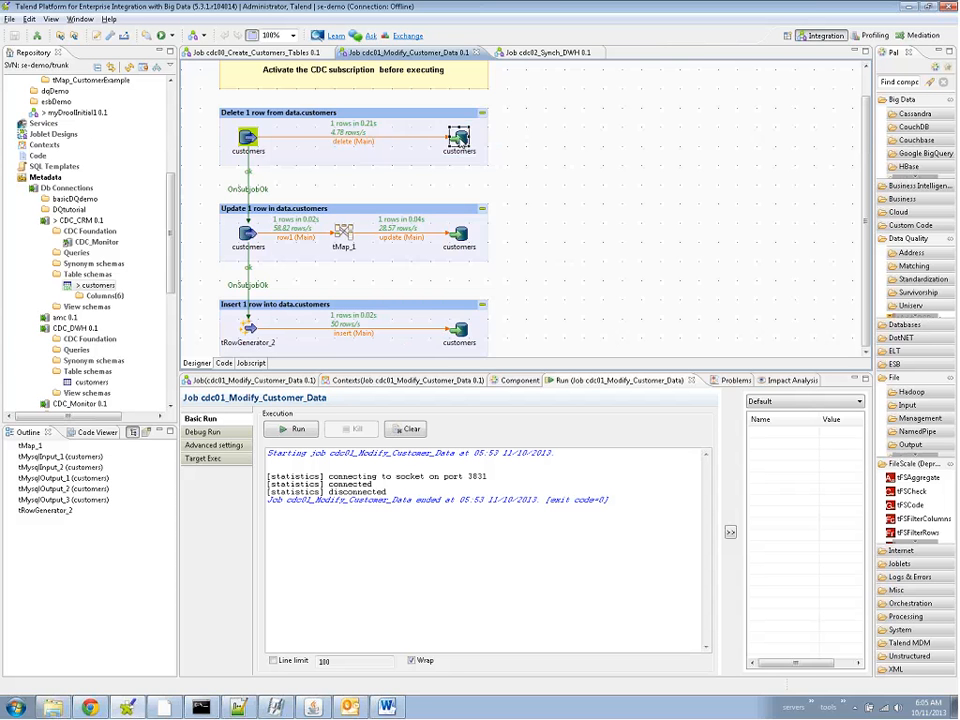
{"action": "mouse_move", "coordinate": [380, 412]}
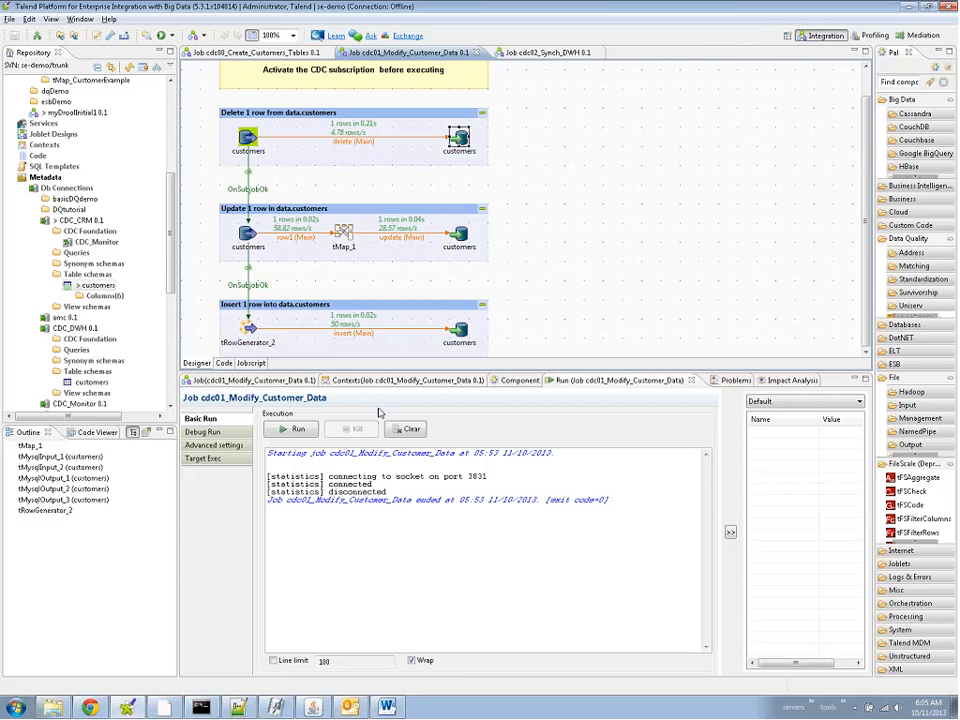
{"action": "left_click", "coordinate": [292, 428]}
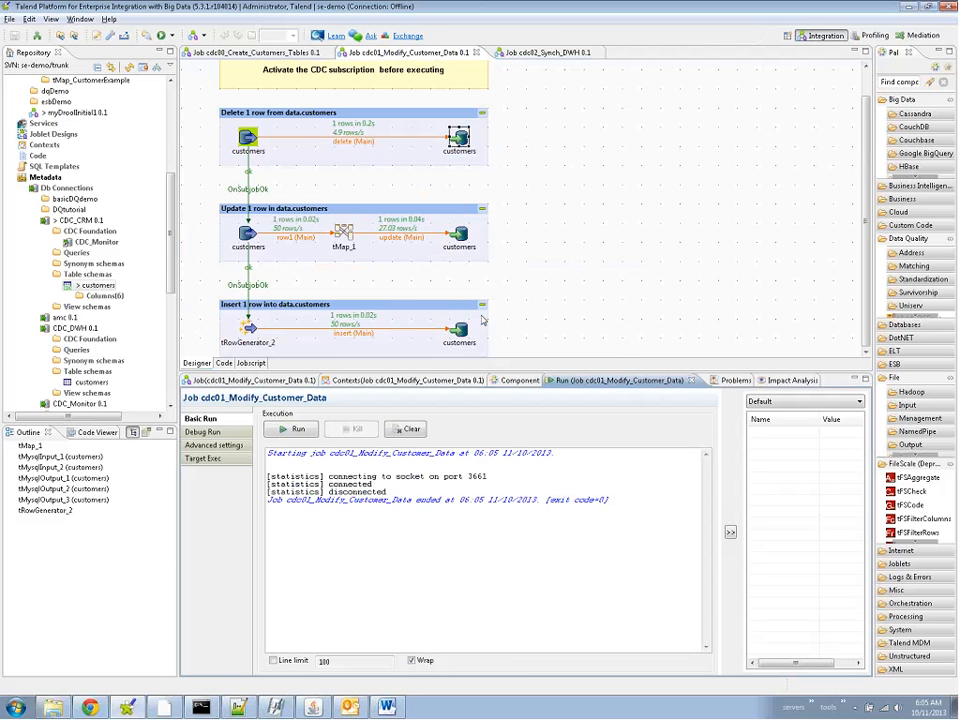
Step: Preview the modified CRM customers table in the Data viewer and close it
{"action": "right_click", "coordinate": [458, 248]}
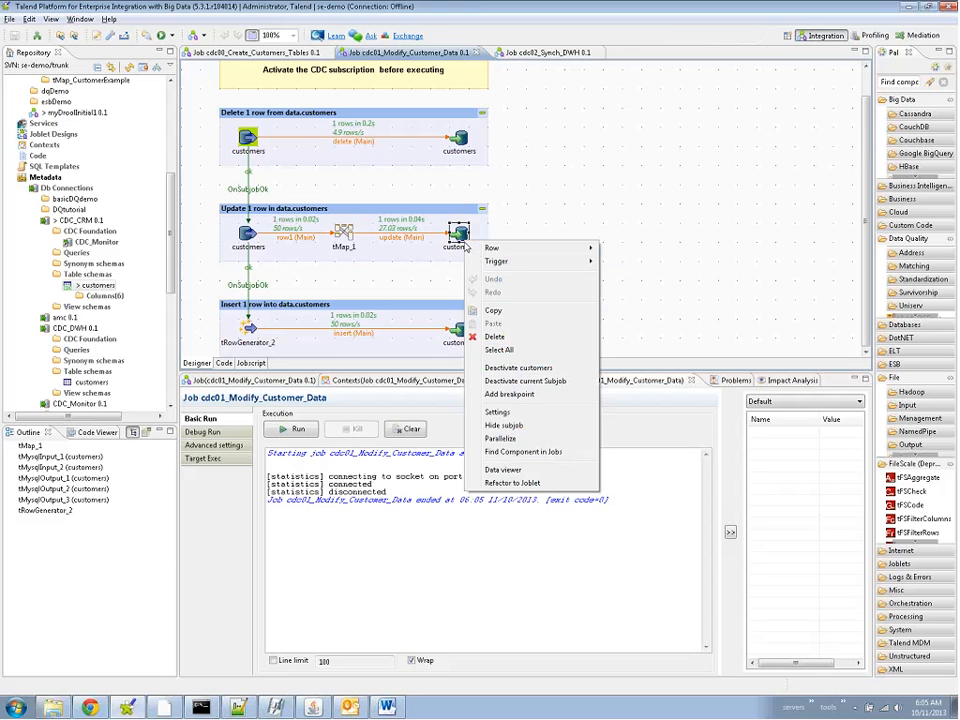
{"action": "left_click", "coordinate": [504, 468]}
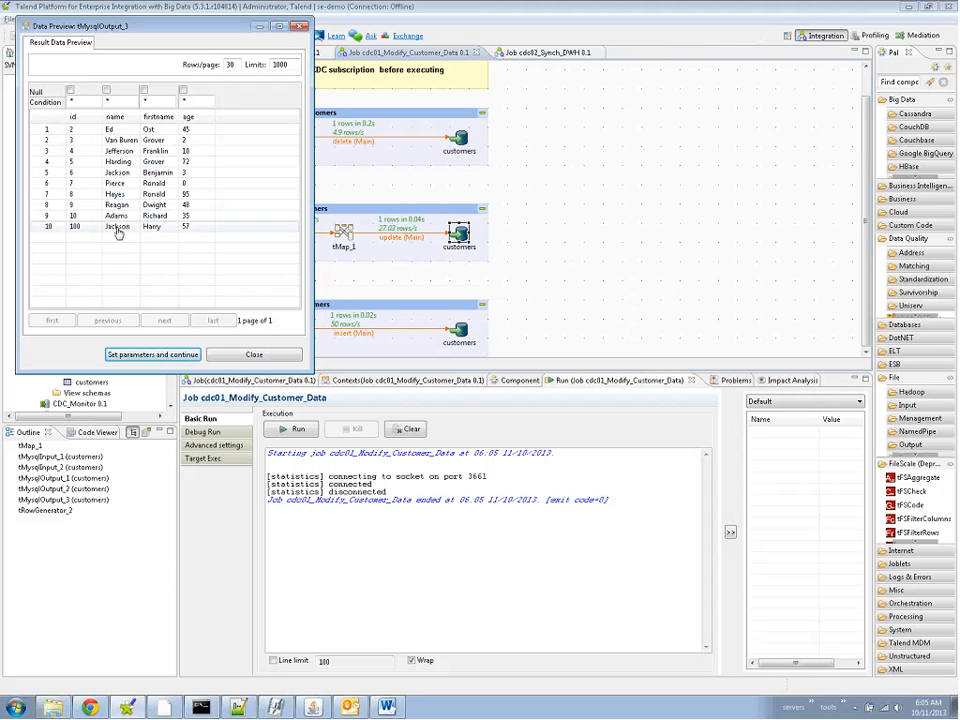
{"action": "left_click", "coordinate": [116, 226]}
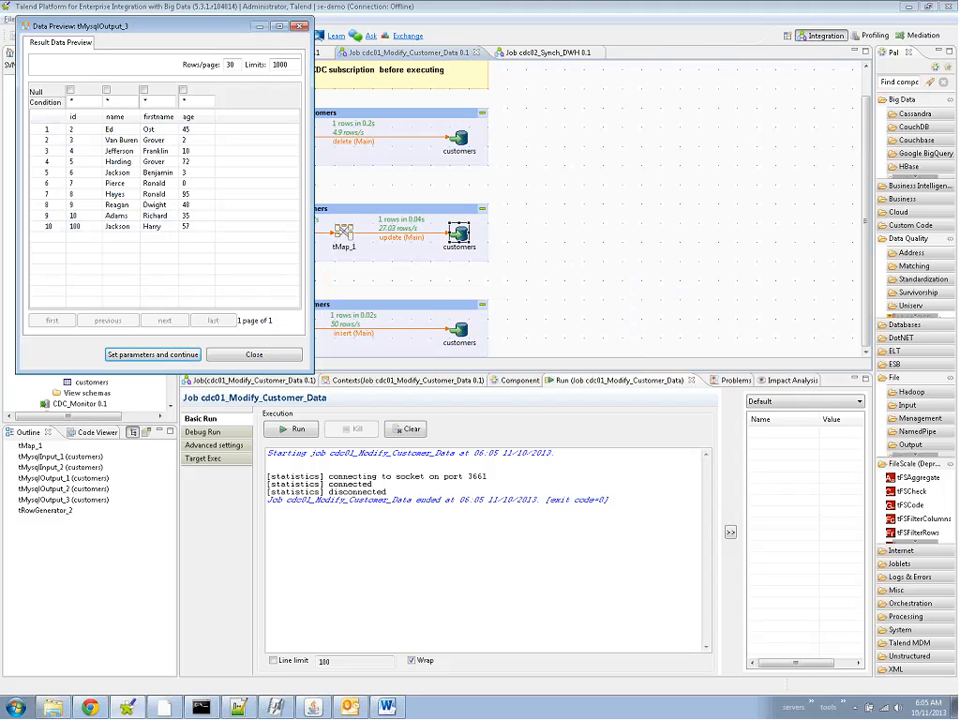
{"action": "left_click", "coordinate": [254, 354]}
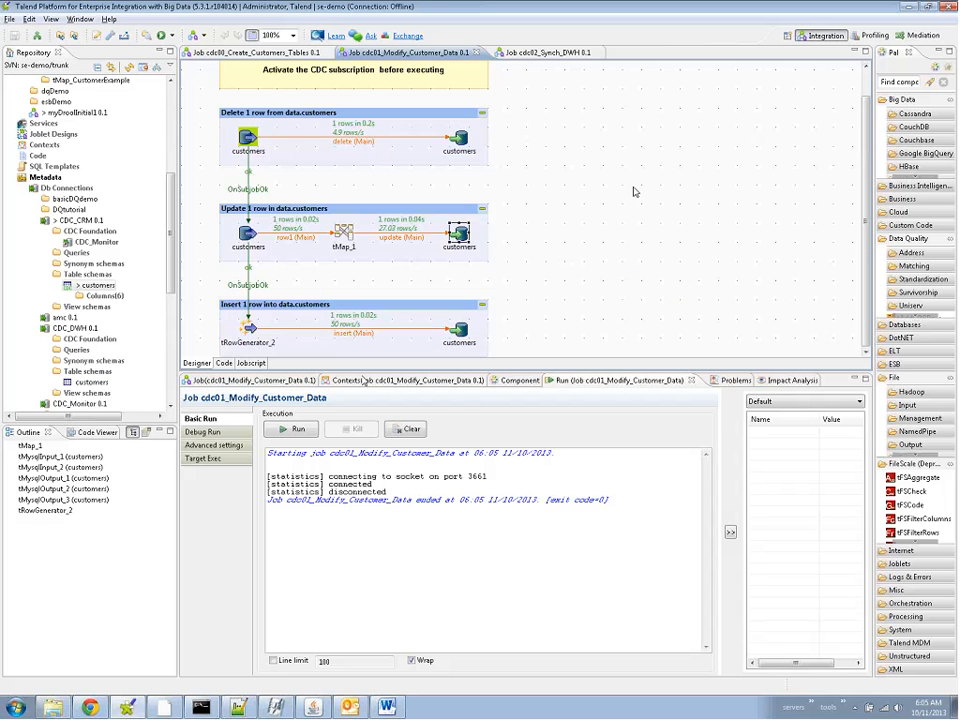
{"action": "mouse_move", "coordinate": [548, 128]}
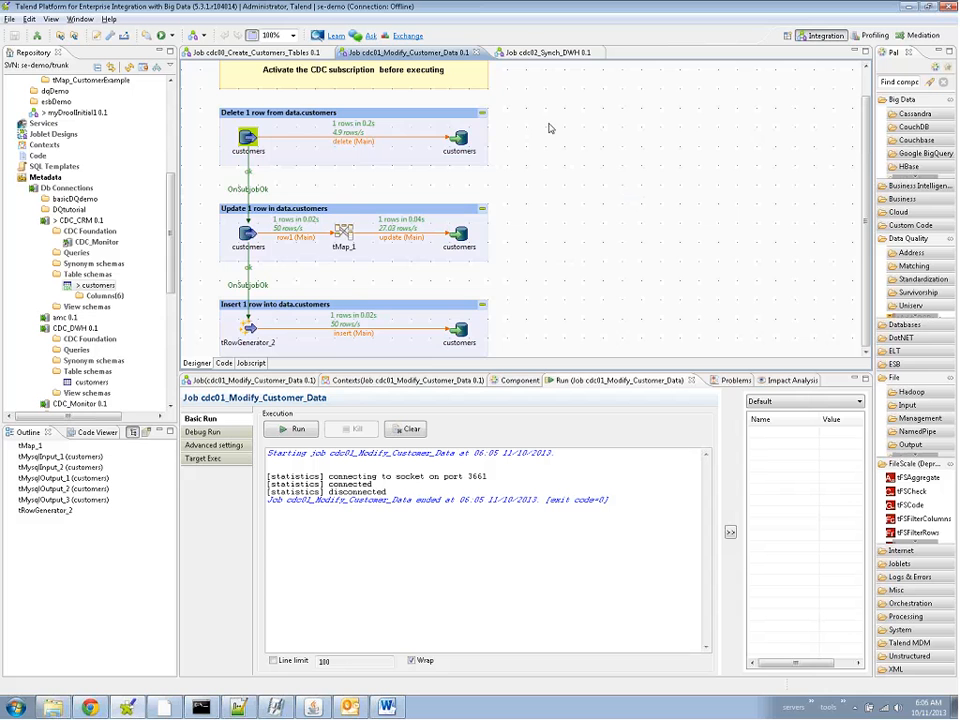
Step: In cdc02_Synch_DWH, preview the DWH customers table rows before syncing and close the preview
{"action": "left_click", "coordinate": [540, 52]}
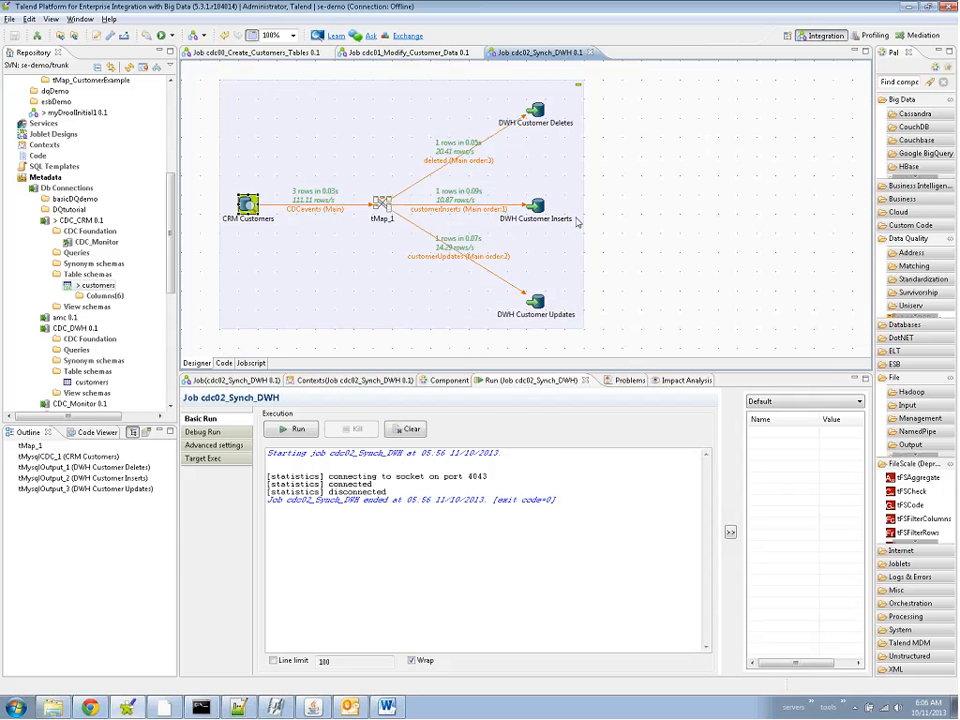
{"action": "mouse_move", "coordinate": [376, 264]}
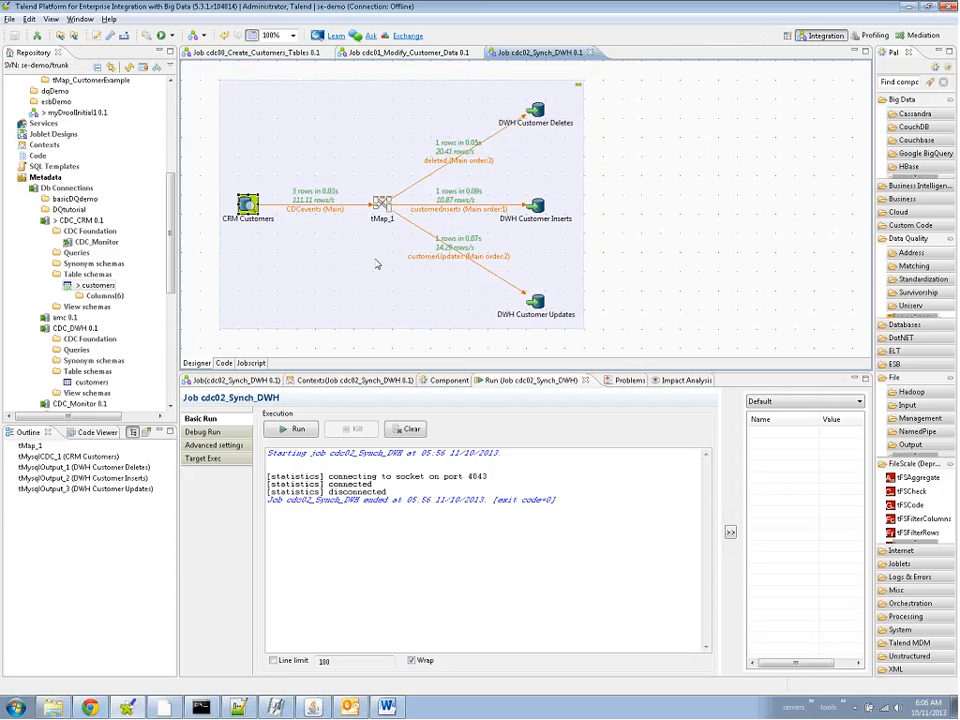
{"action": "left_click", "coordinate": [536, 204]}
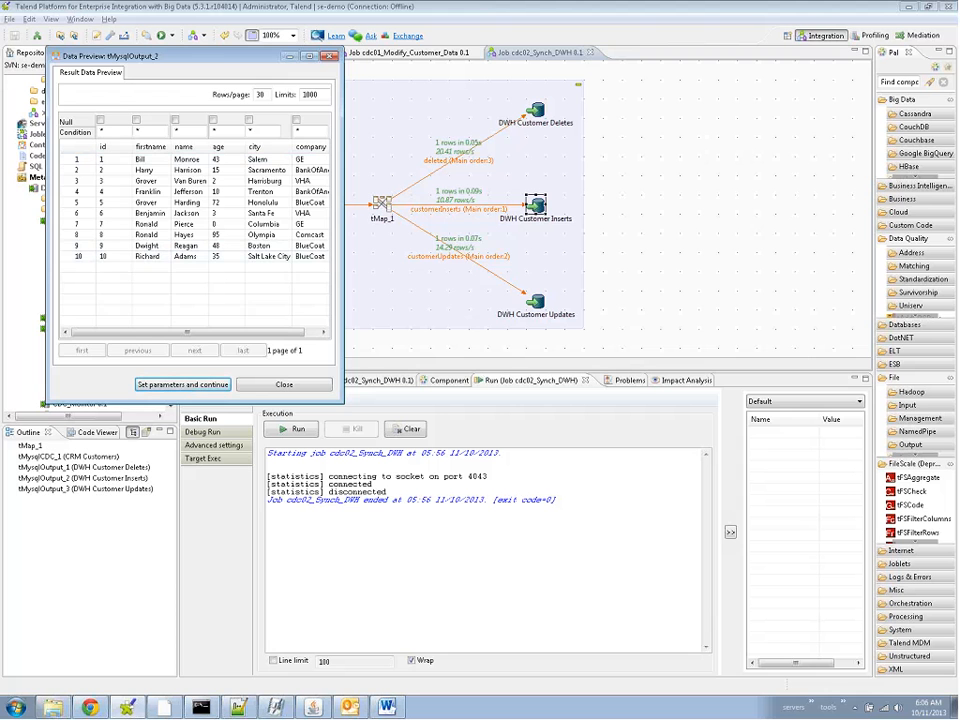
{"action": "left_click", "coordinate": [284, 384]}
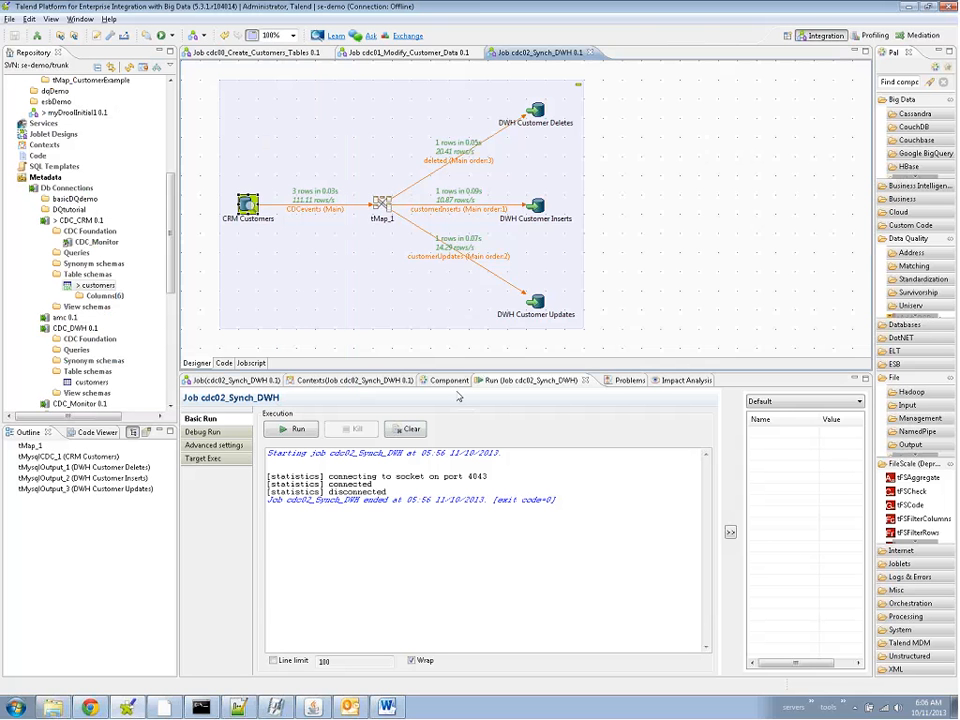
Step: View the CRM Customers tMysqlCDC settings (CDC_Monitor, customers, Customers subscriber), then select the mapping step
{"action": "left_click", "coordinate": [448, 380]}
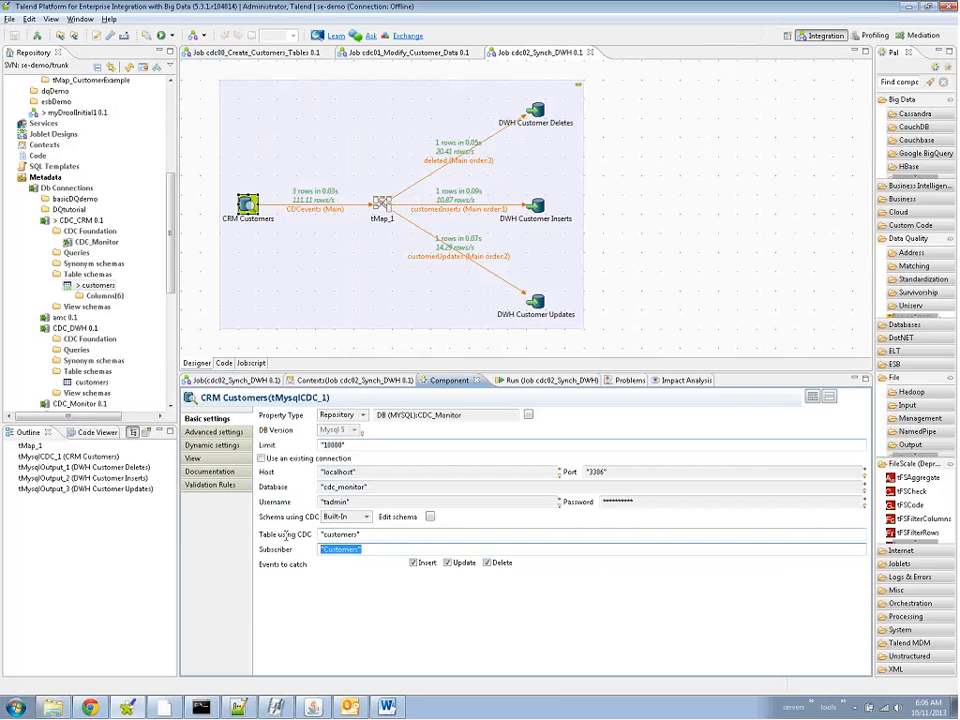
{"action": "mouse_move", "coordinate": [340, 548]}
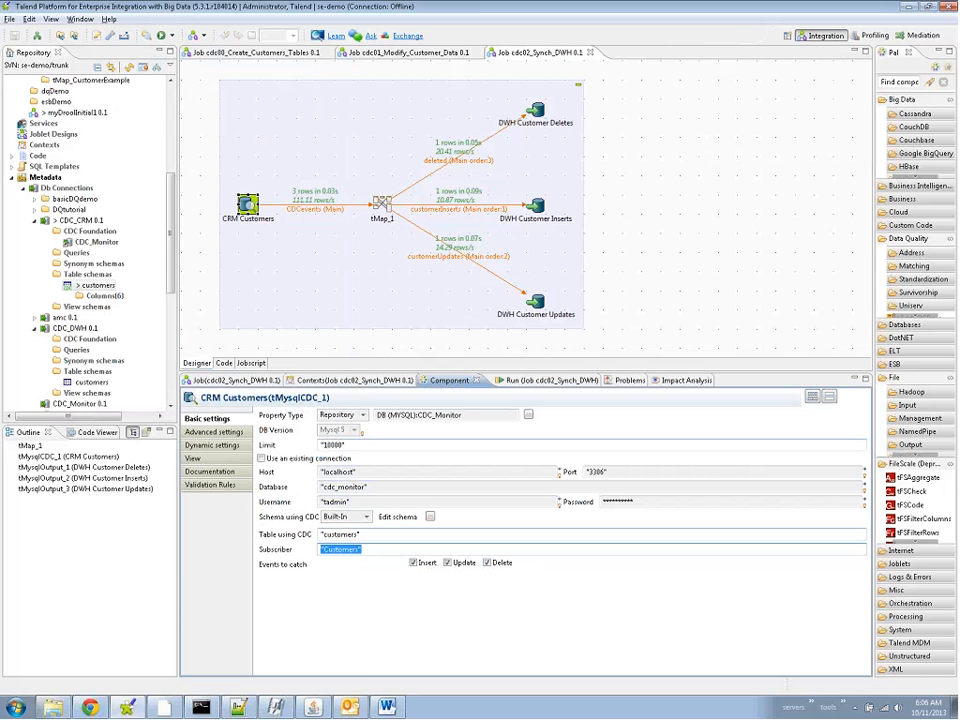
{"action": "left_click", "coordinate": [90, 242]}
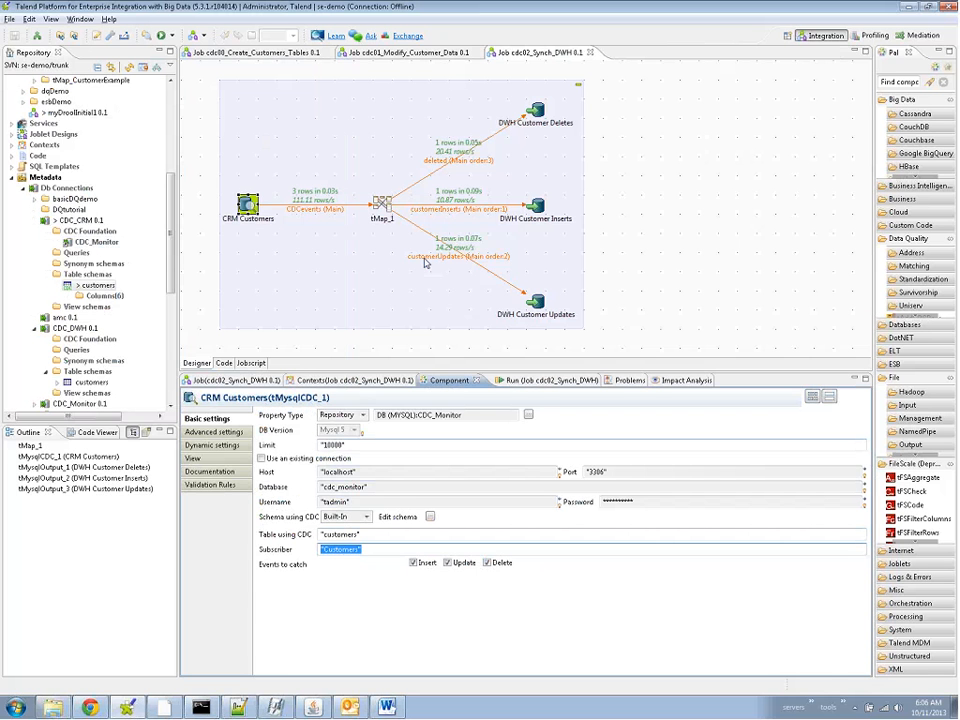
{"action": "double_click", "coordinate": [380, 204]}
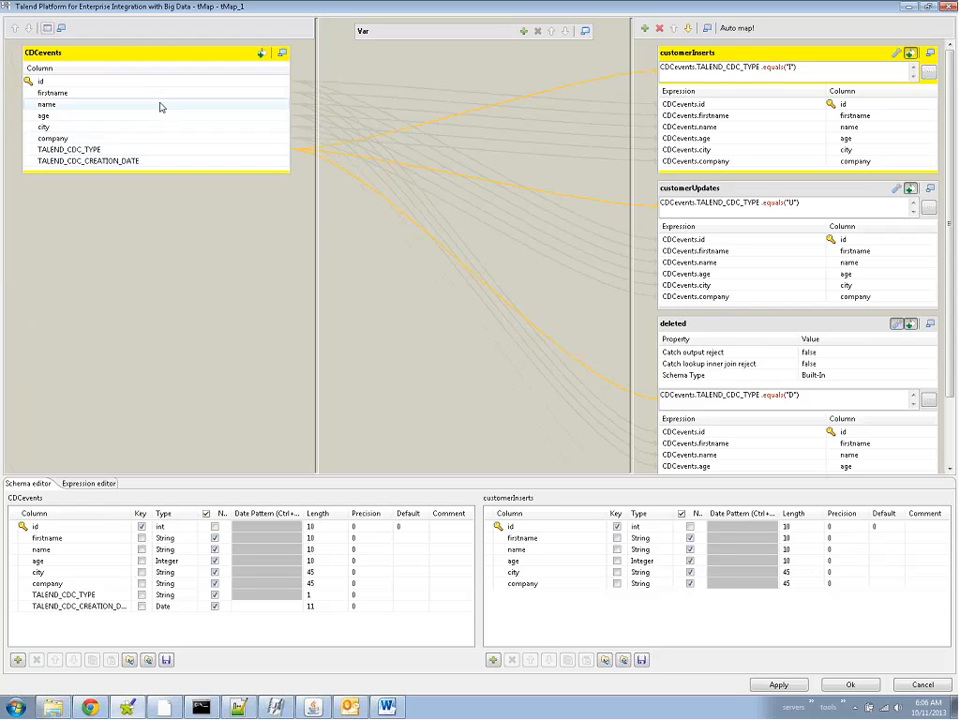
{"action": "mouse_move", "coordinate": [156, 104]}
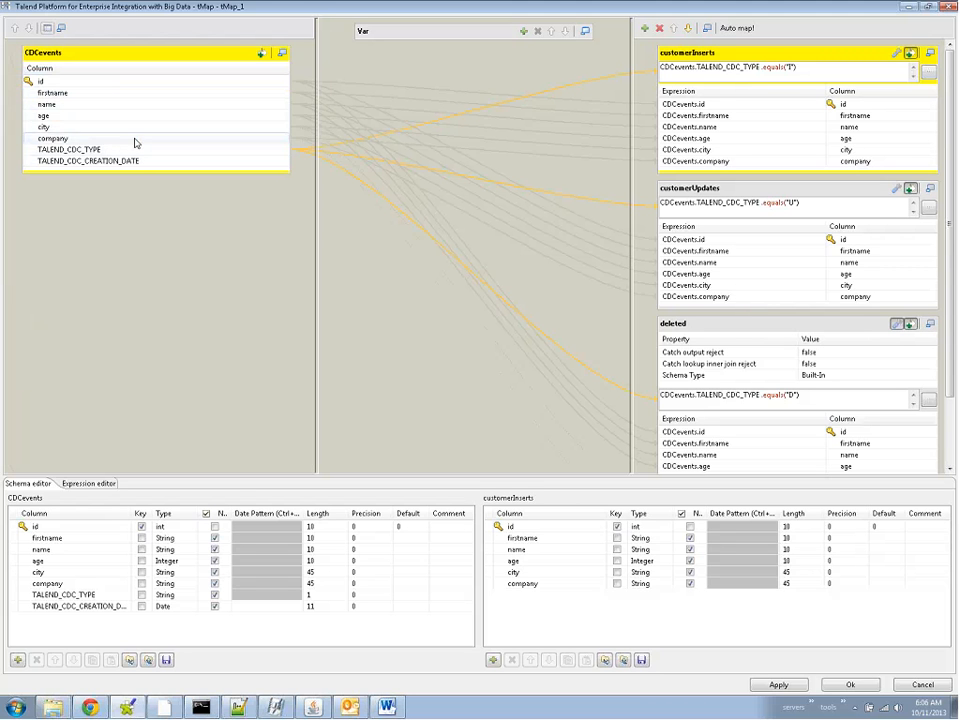
{"action": "left_click", "coordinate": [88, 160]}
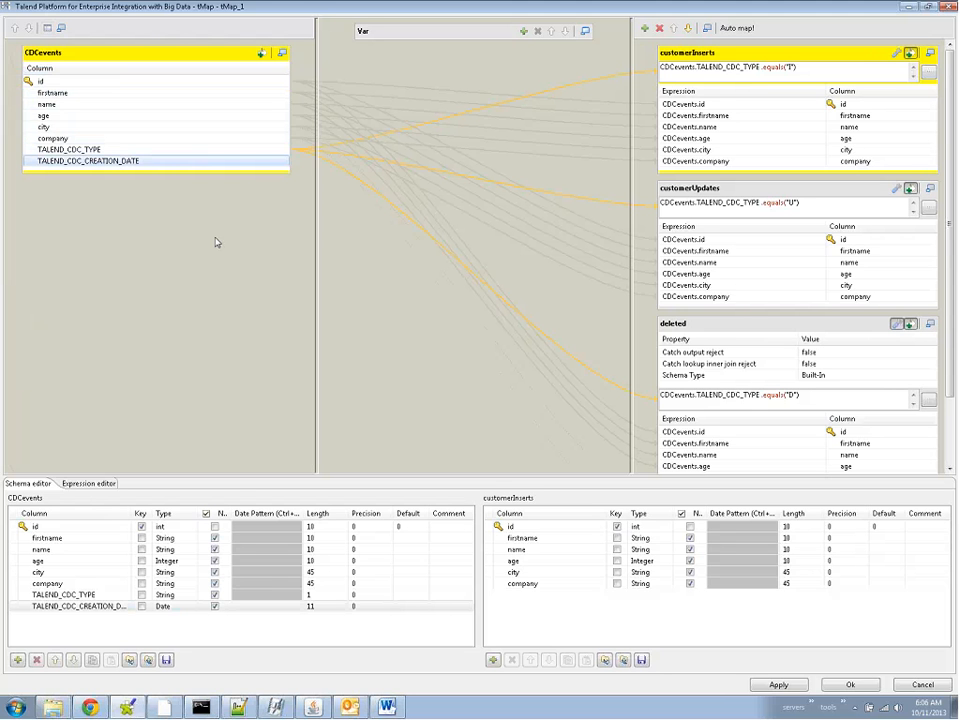
{"action": "left_click", "coordinate": [88, 160]}
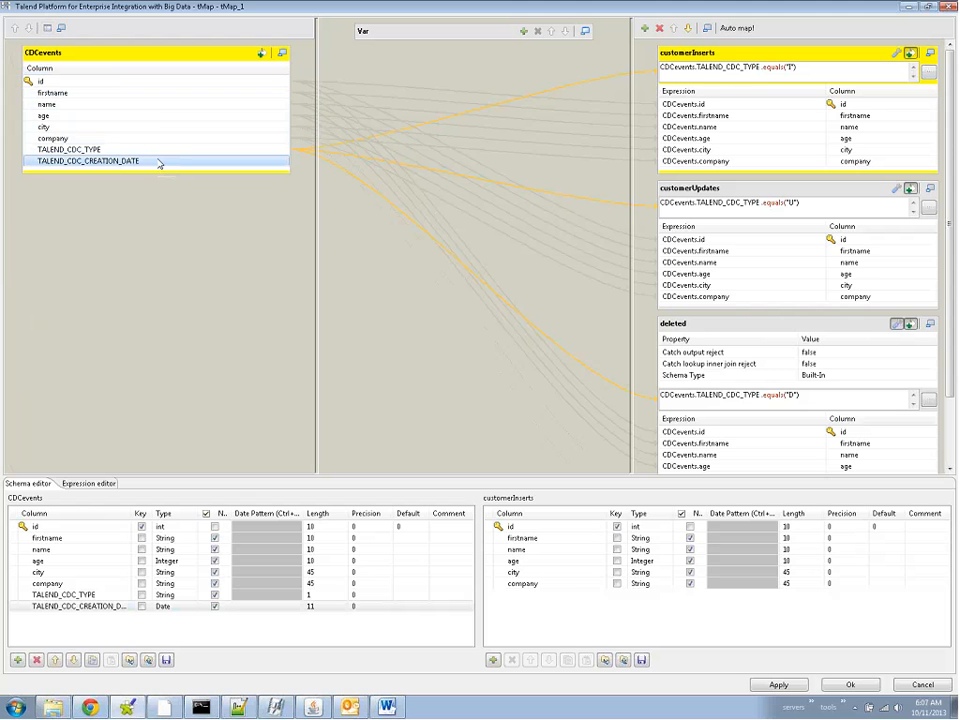
{"action": "mouse_move", "coordinate": [156, 162]}
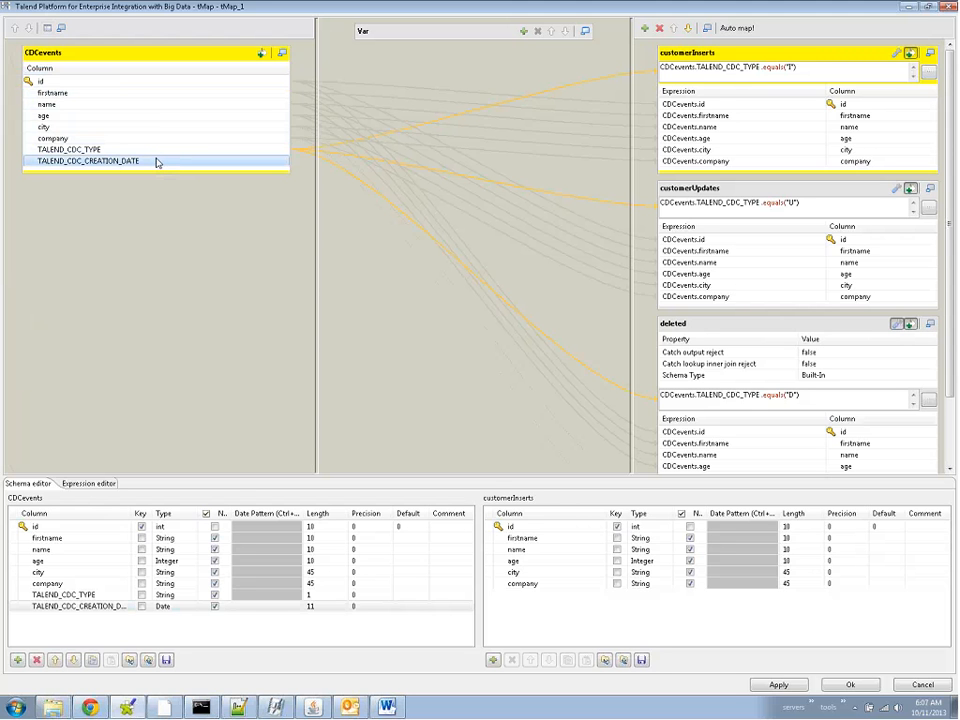
{"action": "left_click", "coordinate": [68, 148]}
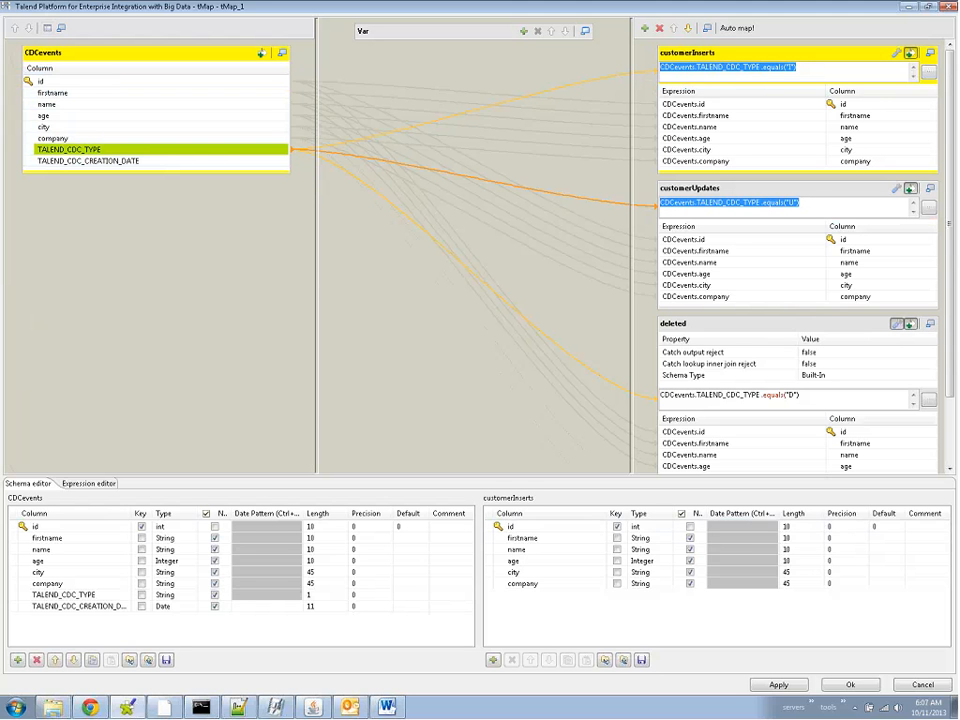
{"action": "left_click", "coordinate": [744, 396]}
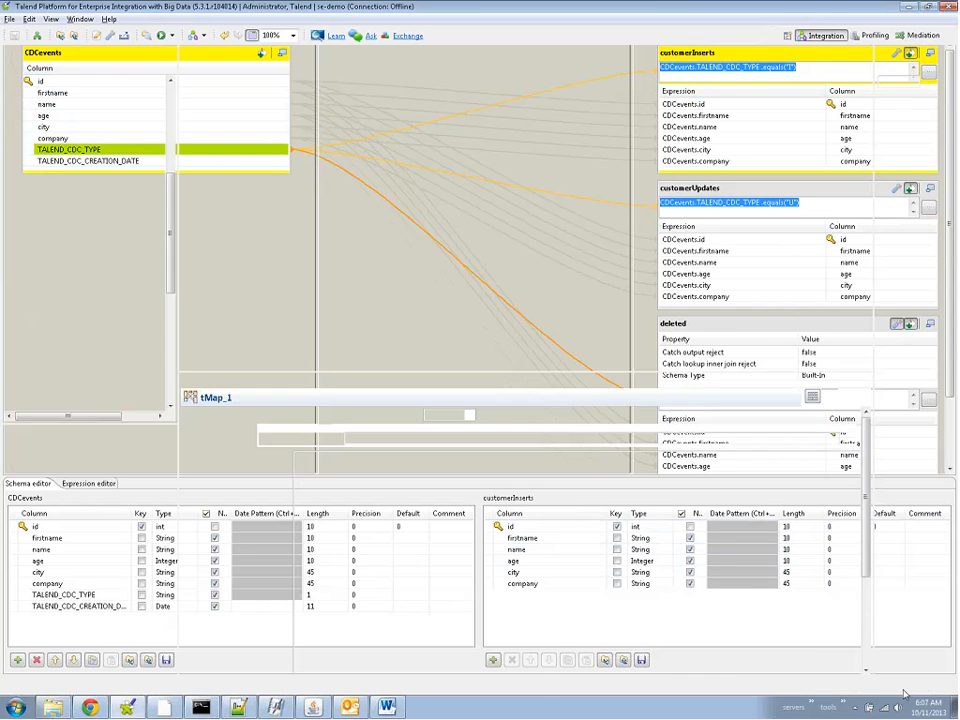
Step: Check Action on data of DWH Customer Inserts and Updates outputs, then show the run console
{"action": "left_click", "coordinate": [540, 52]}
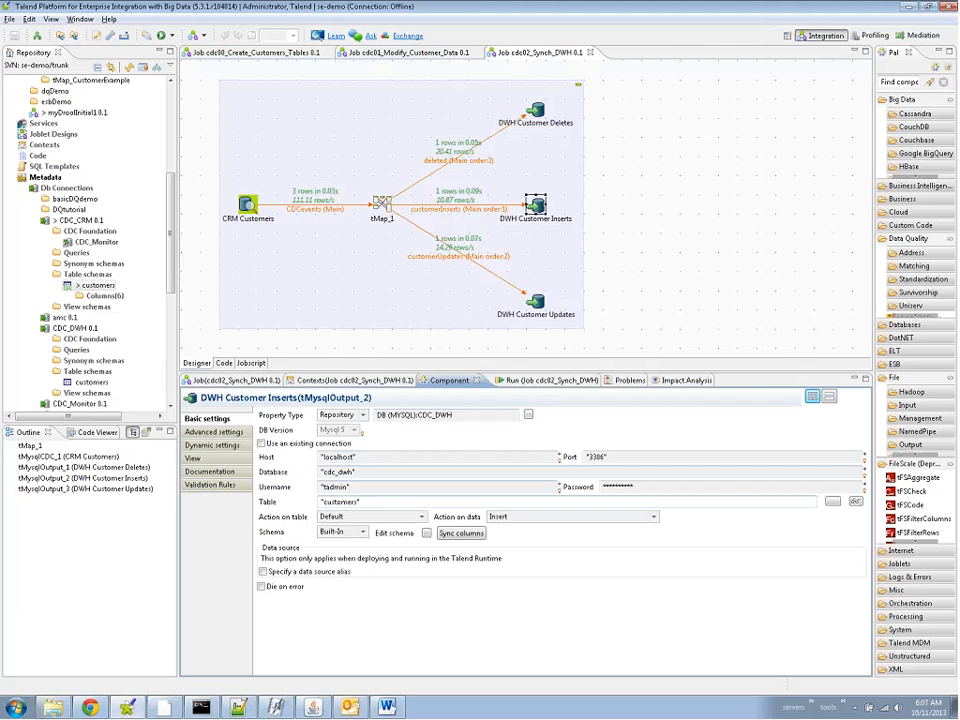
{"action": "left_click", "coordinate": [536, 300]}
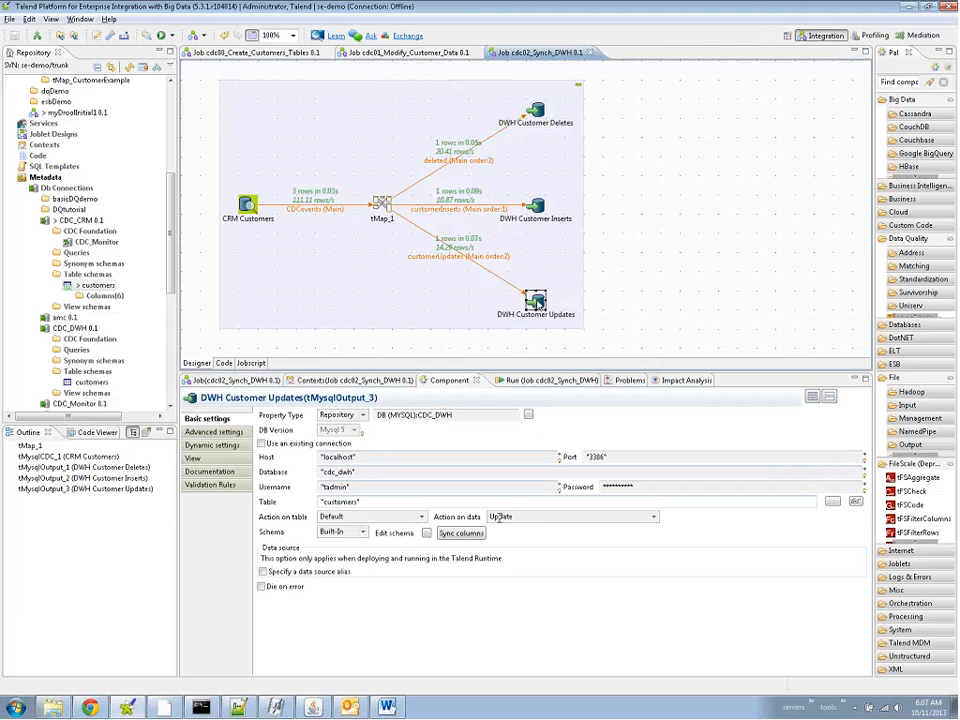
{"action": "left_click", "coordinate": [536, 108]}
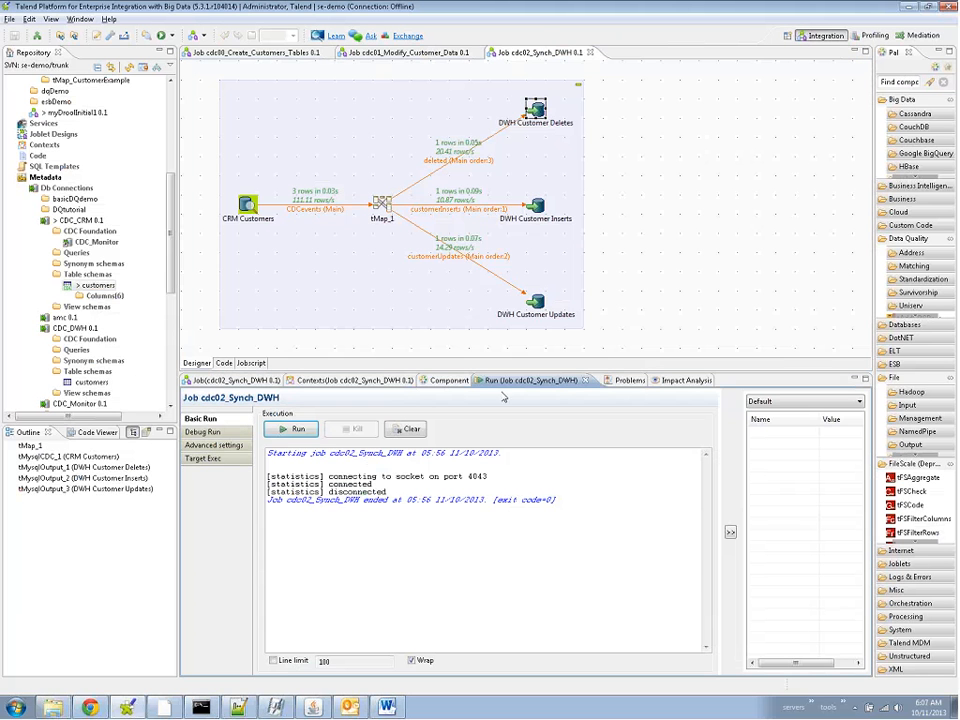
Step: Run cdc02_Synch_DWH to completion and preview the synced warehouse customers table
{"action": "left_click", "coordinate": [292, 428]}
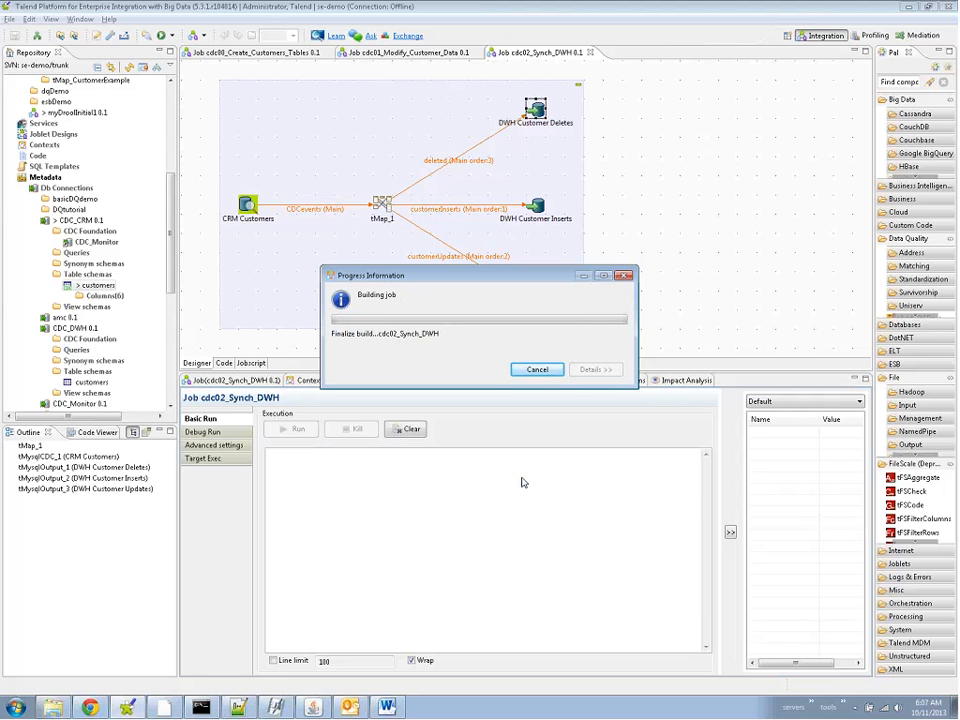
{"action": "left_click", "coordinate": [290, 428]}
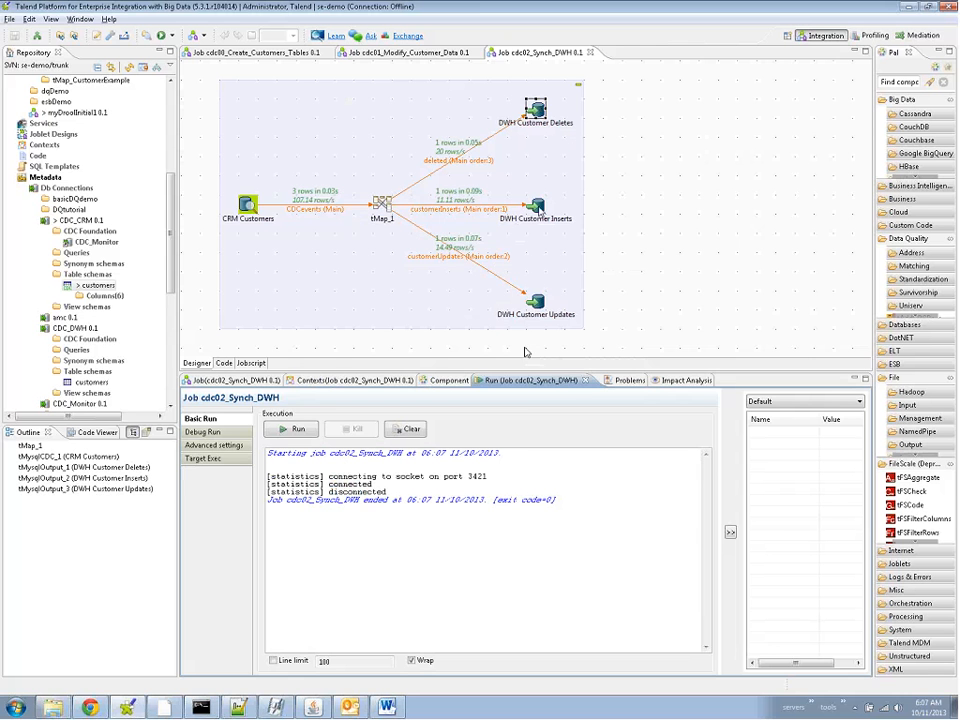
{"action": "left_click", "coordinate": [536, 204]}
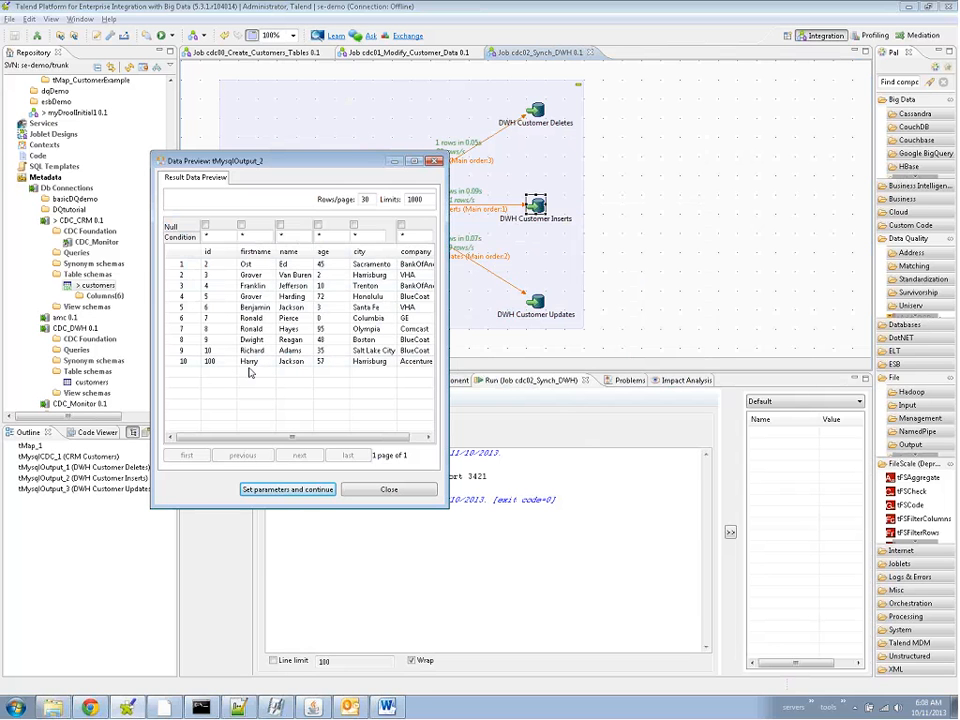
Step: Close the warehouse customers data preview, returning to the DWH sync job diagram
{"action": "left_click", "coordinate": [388, 488]}
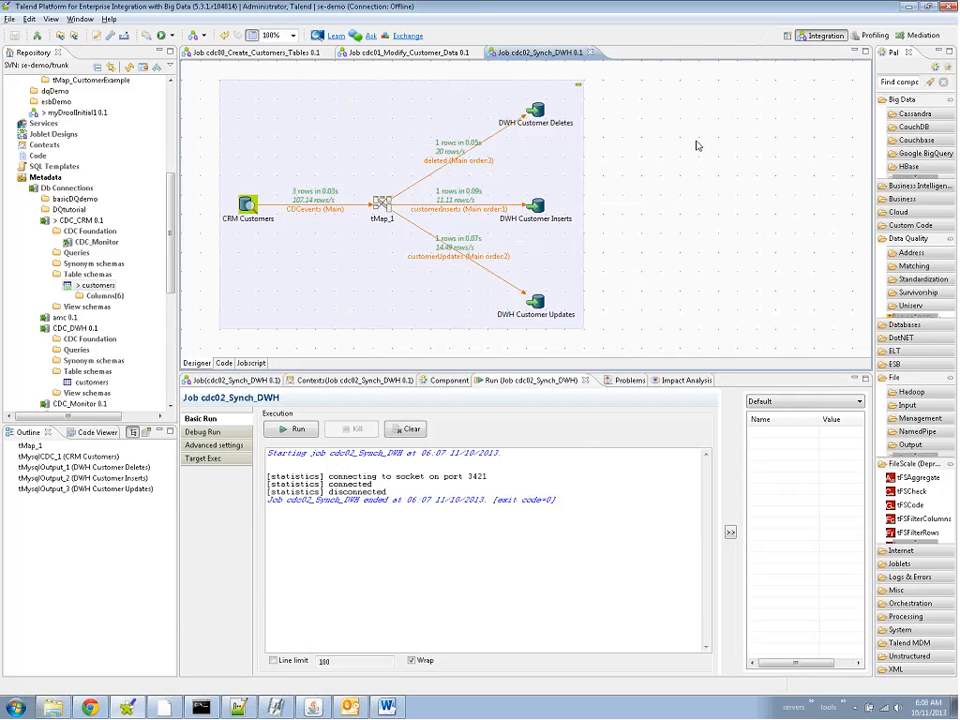
{"action": "mouse_move", "coordinate": [632, 300]}
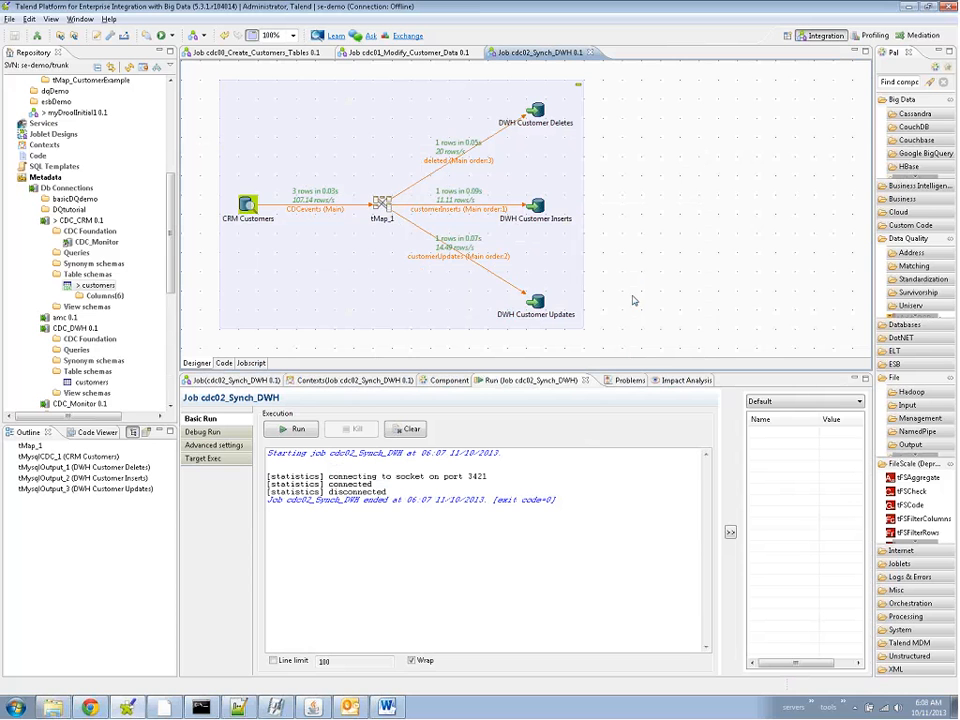